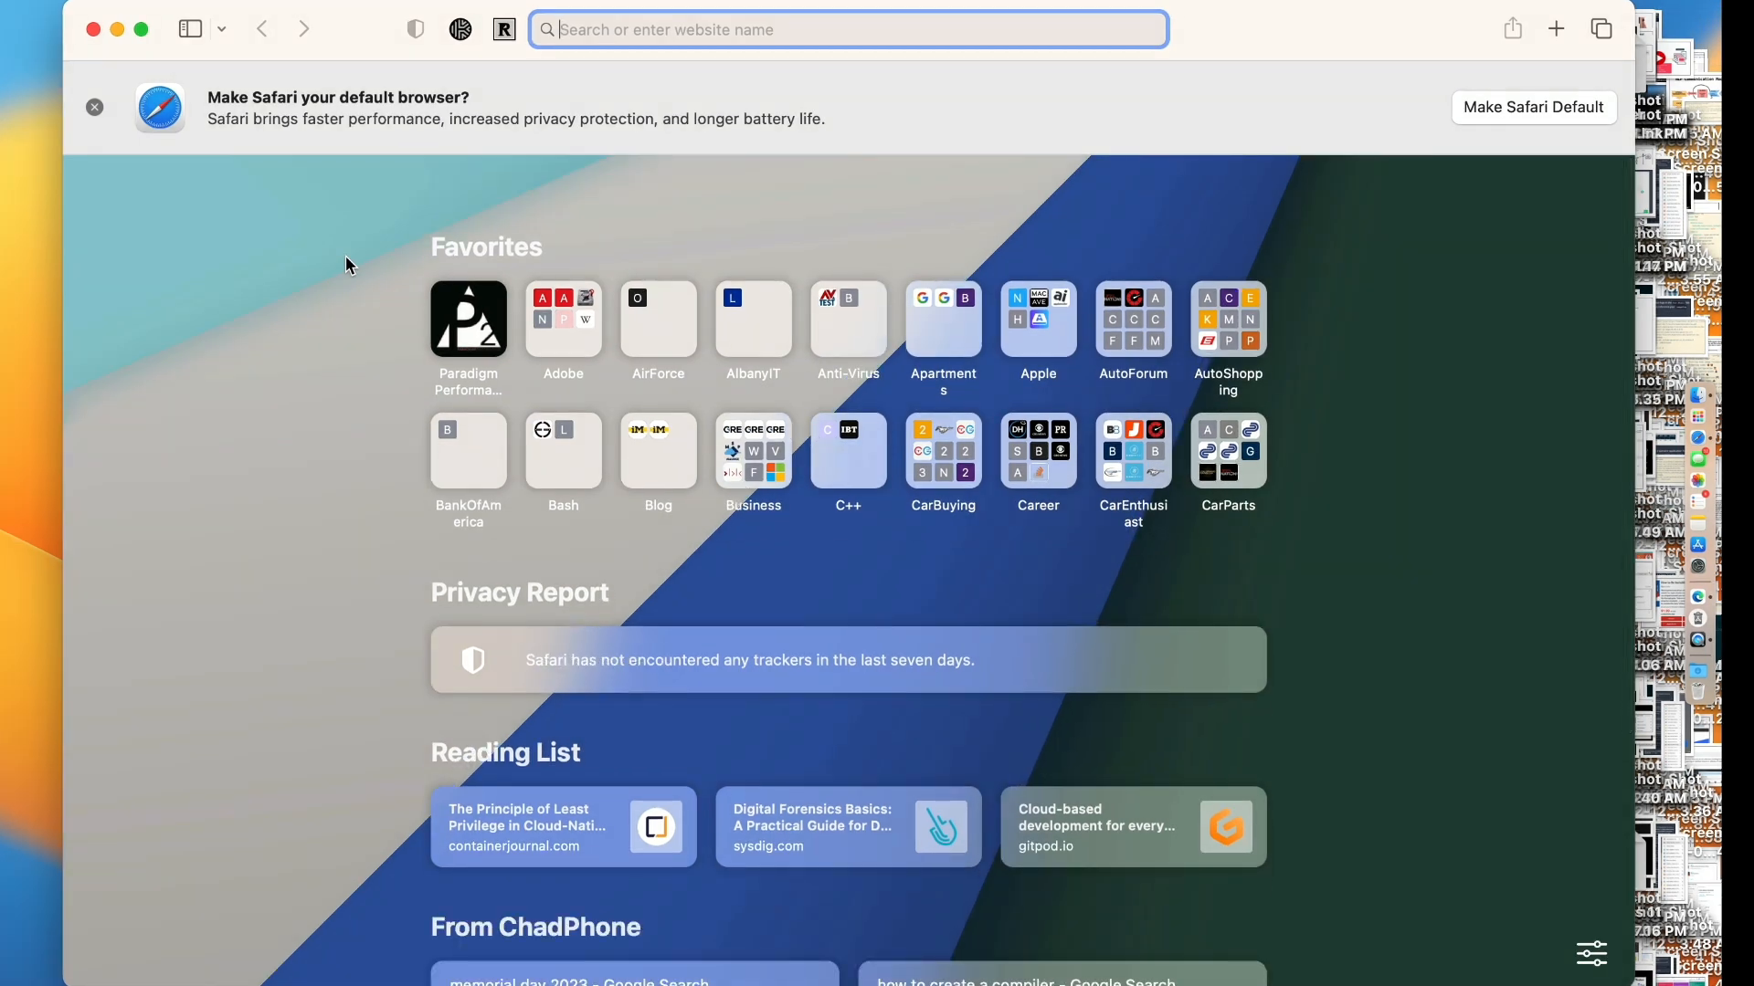
# Search Google for 'docker desktop for mac' and download the Intel-chip installer from Docker's docs
pyautogui.write('docker desktop fo')
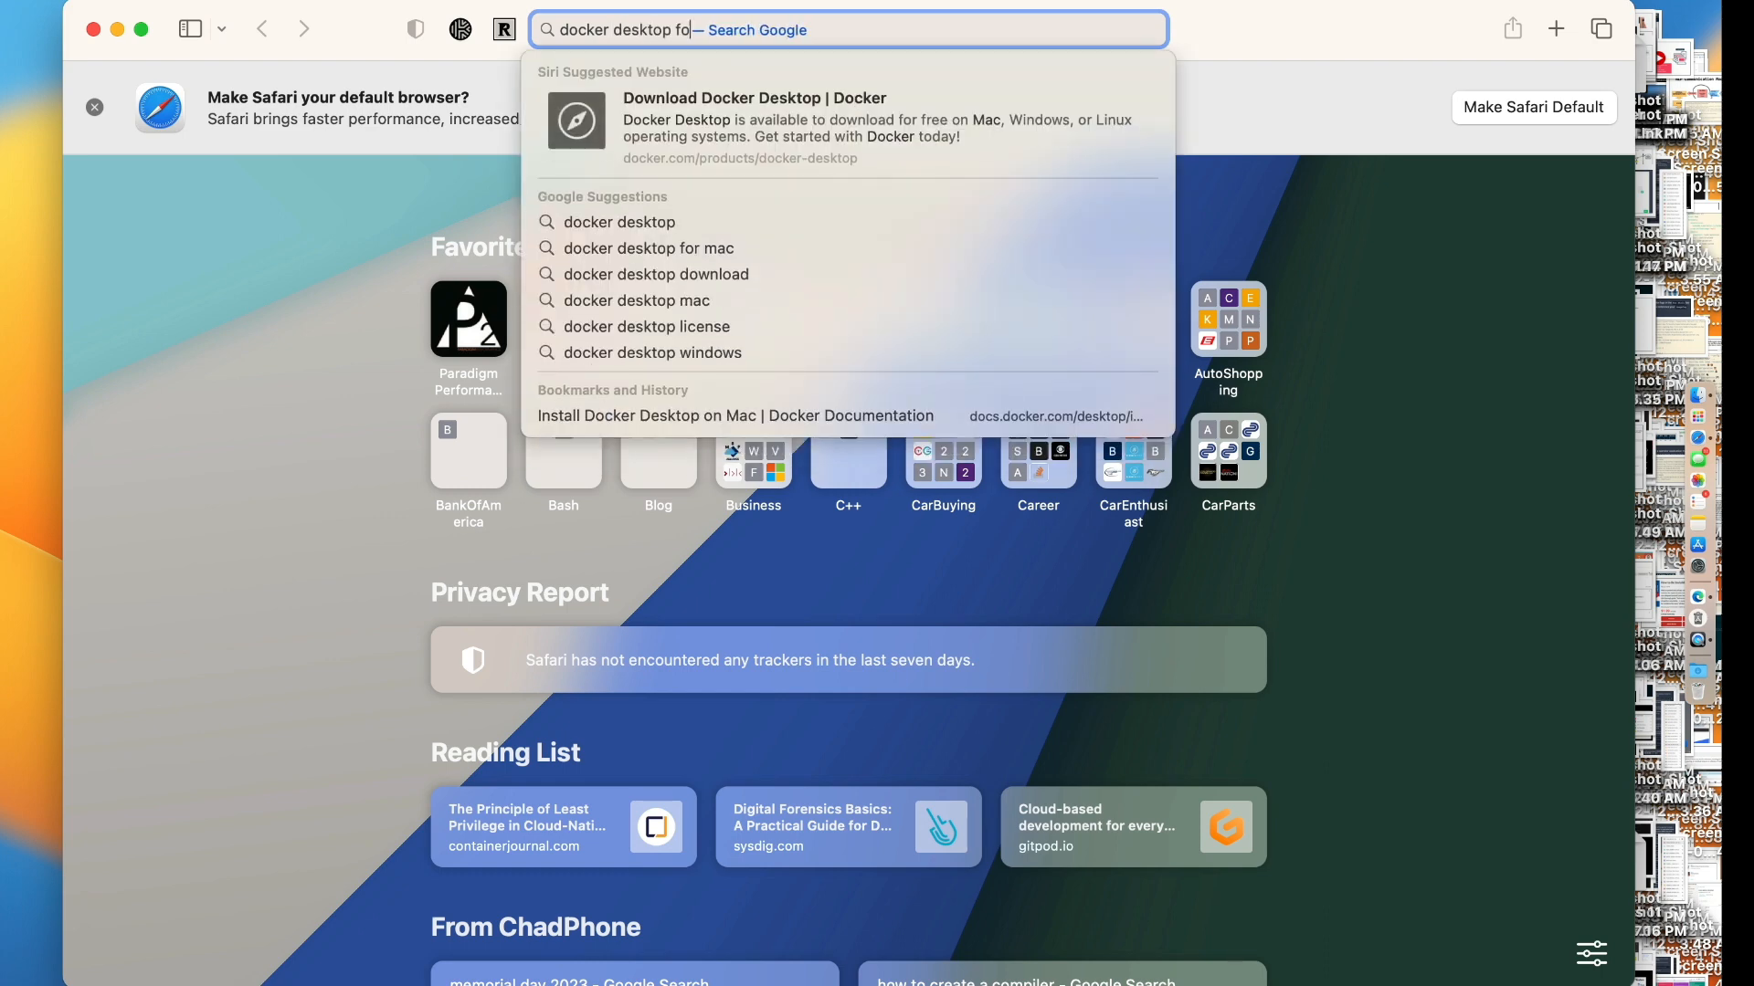
pyautogui.click(648, 247)
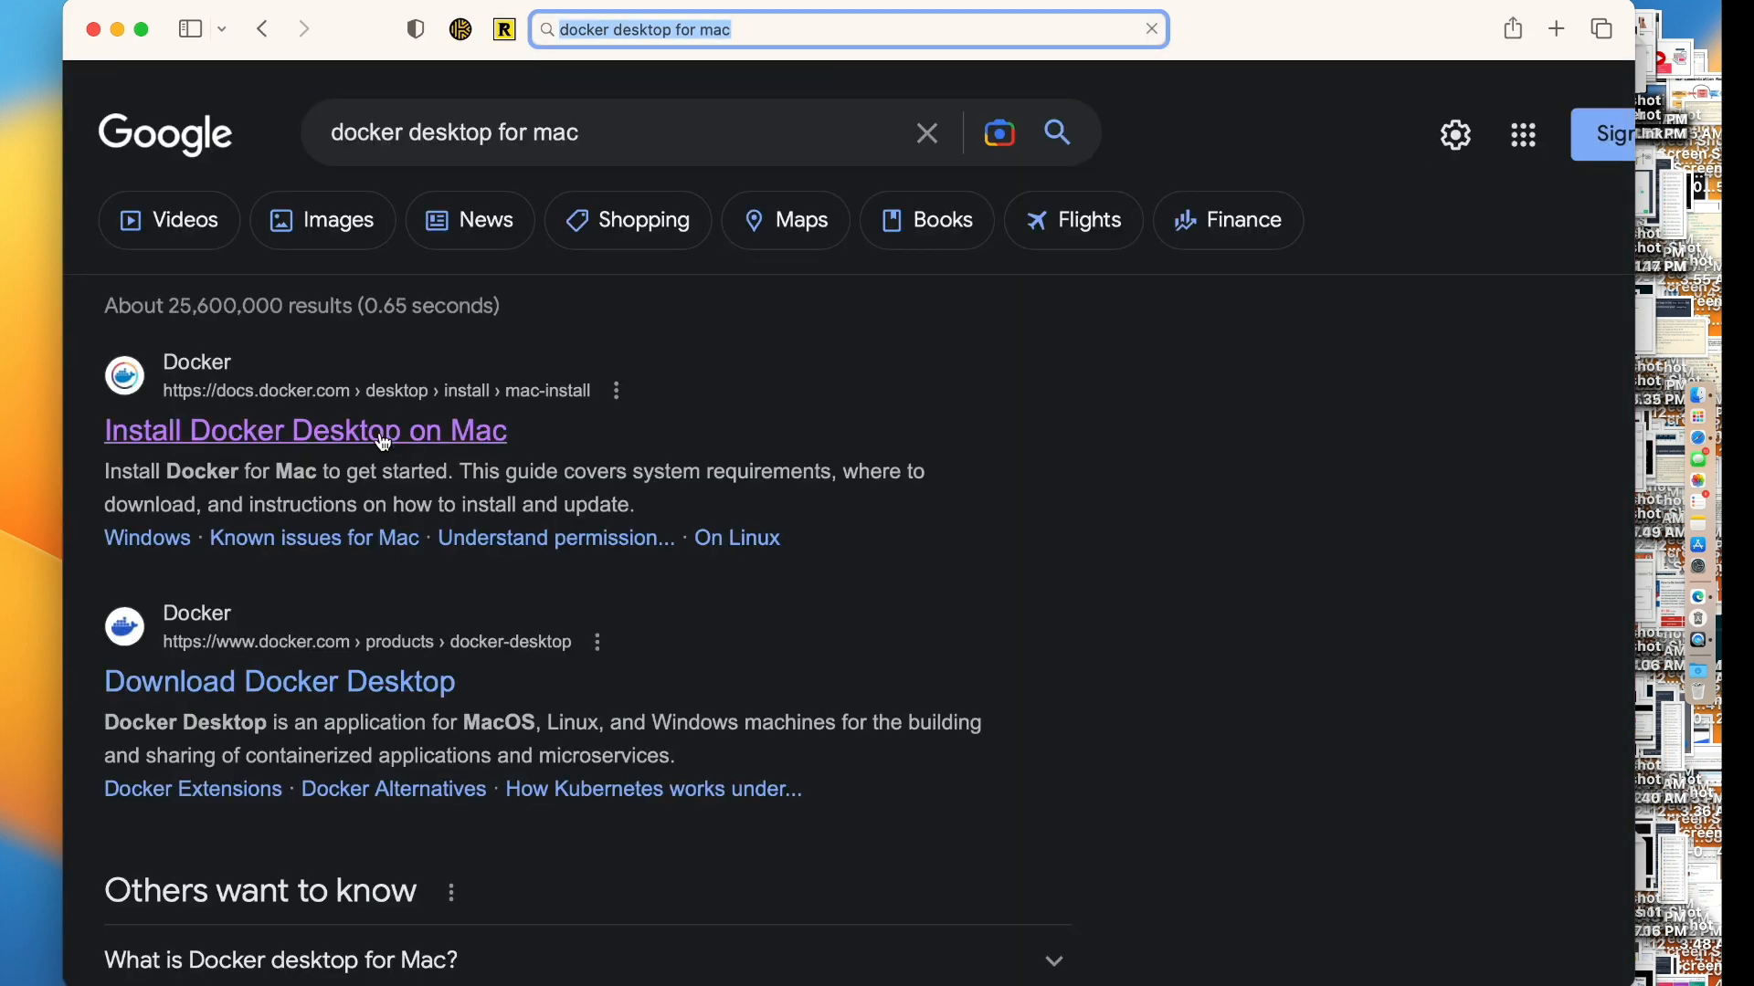
pyautogui.click(305, 430)
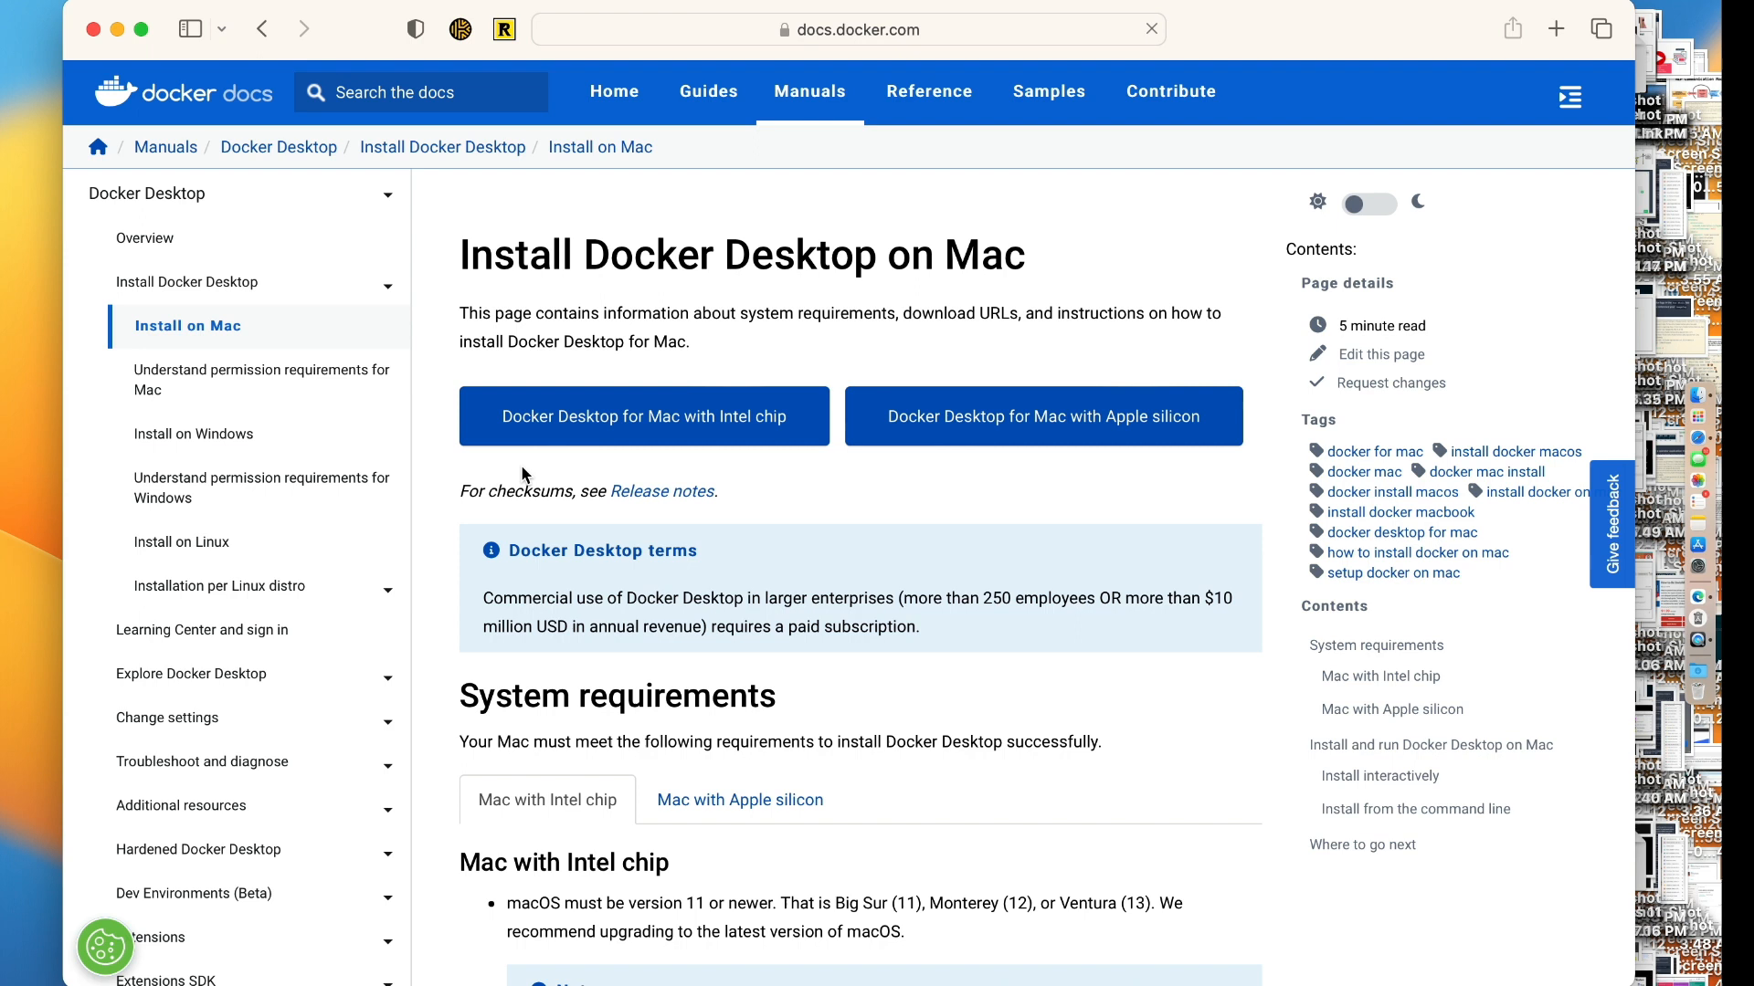
pyautogui.click(1043, 416)
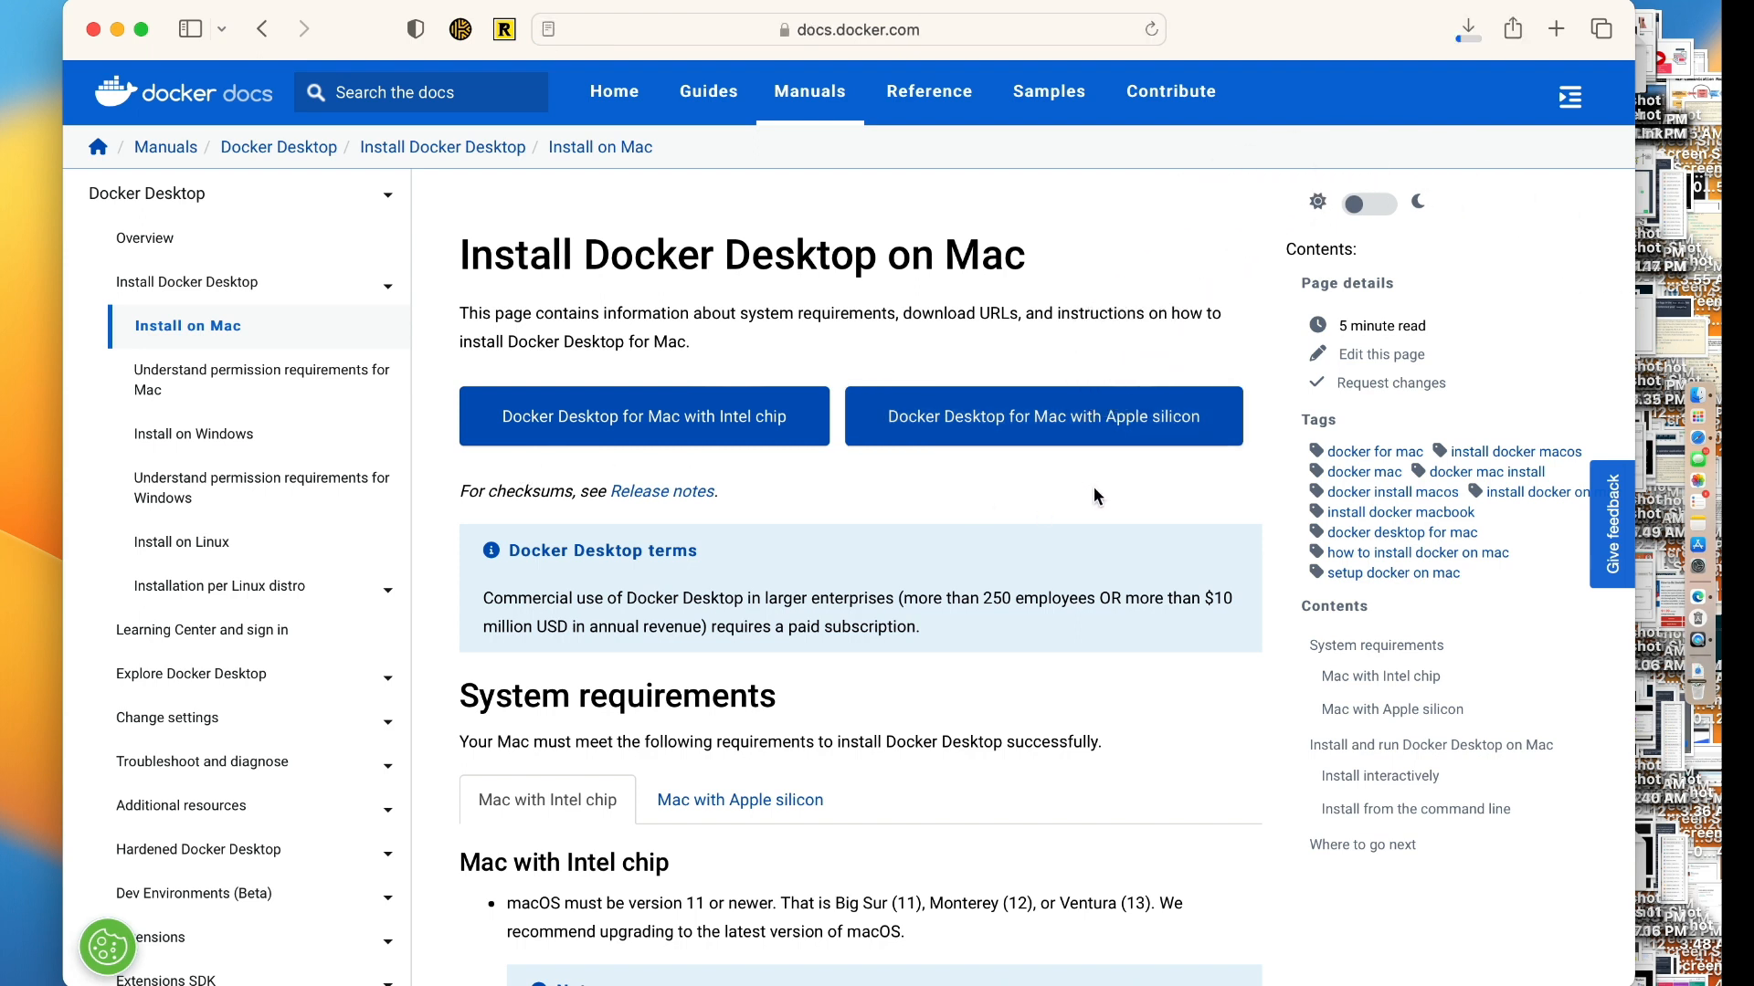
pyautogui.moveTo(1692, 680)
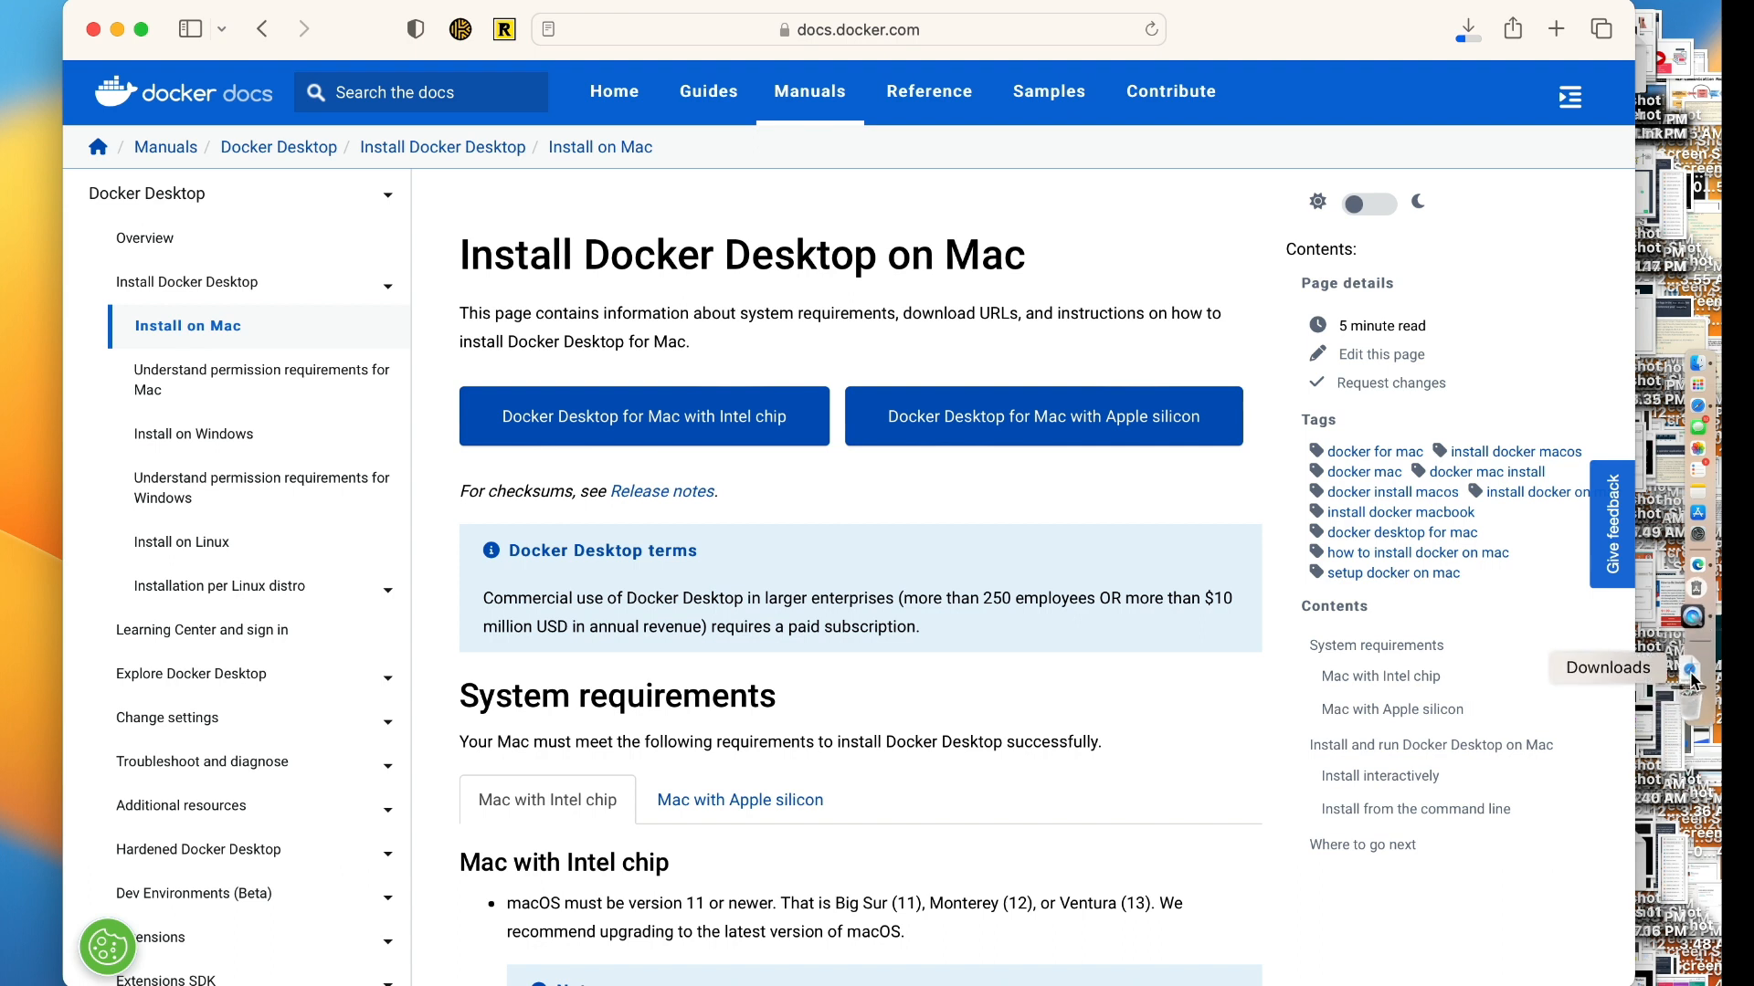
pyautogui.click(1693, 676)
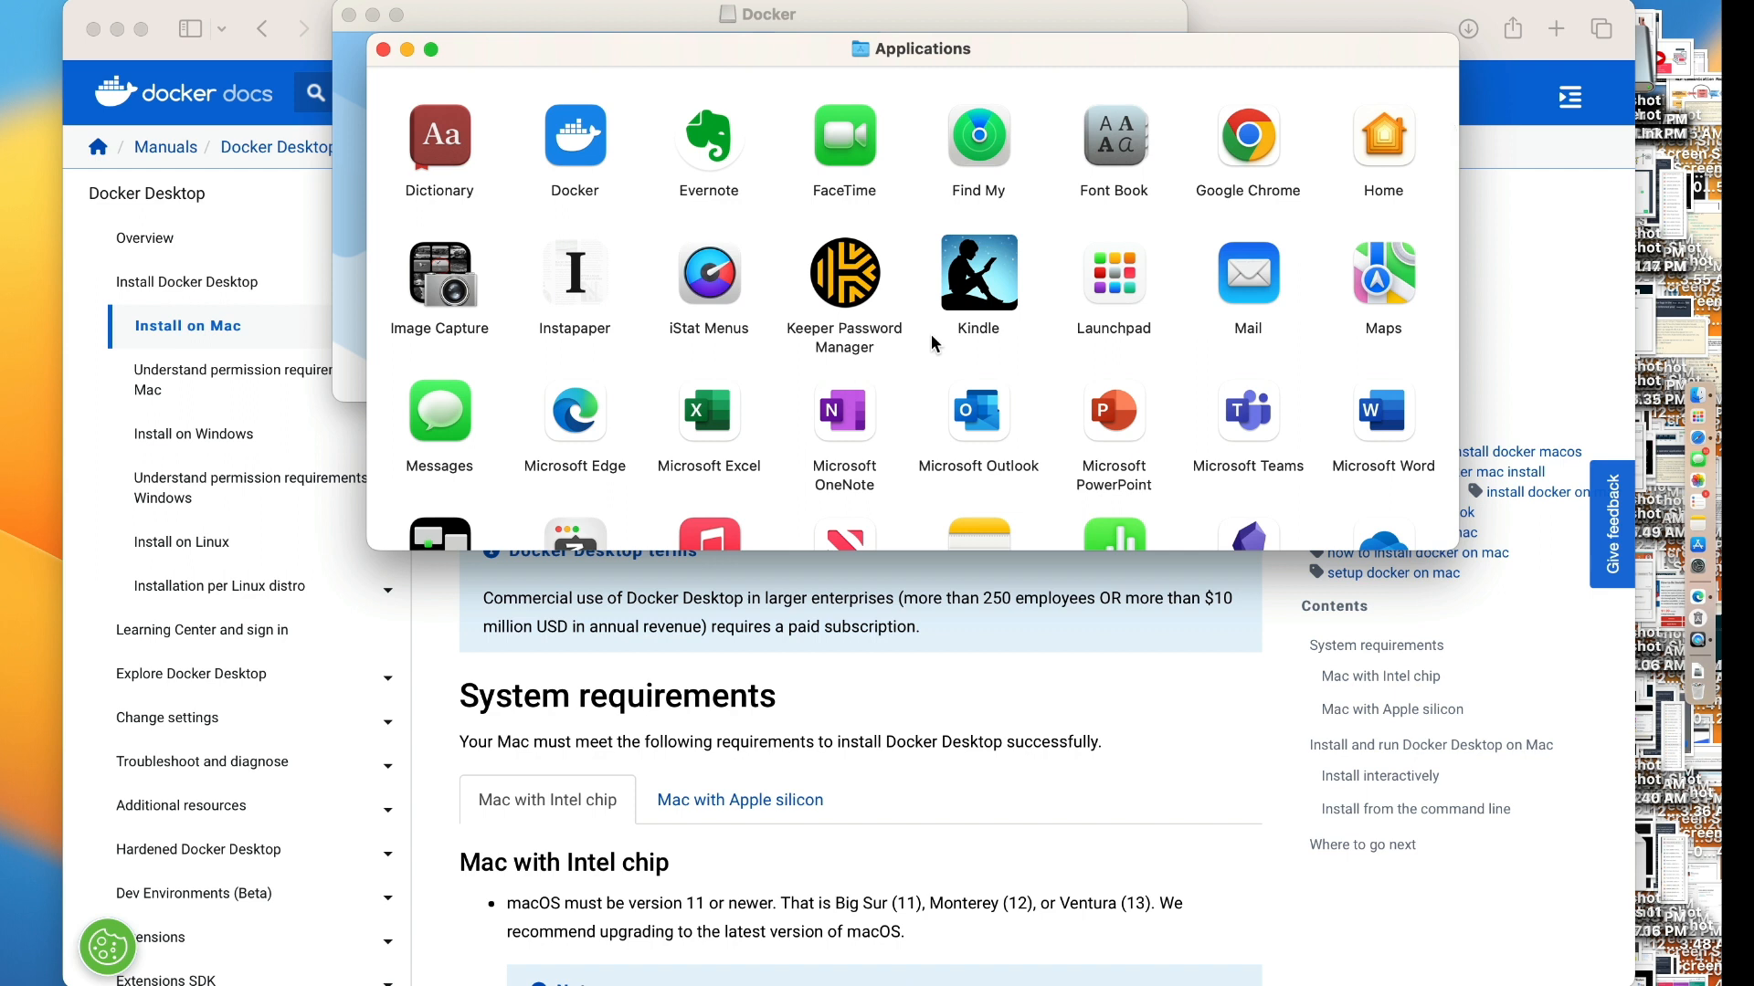
# Launch Docker from Applications, finish setup with recommended settings, and authorize with your password
pyautogui.click(574, 135)
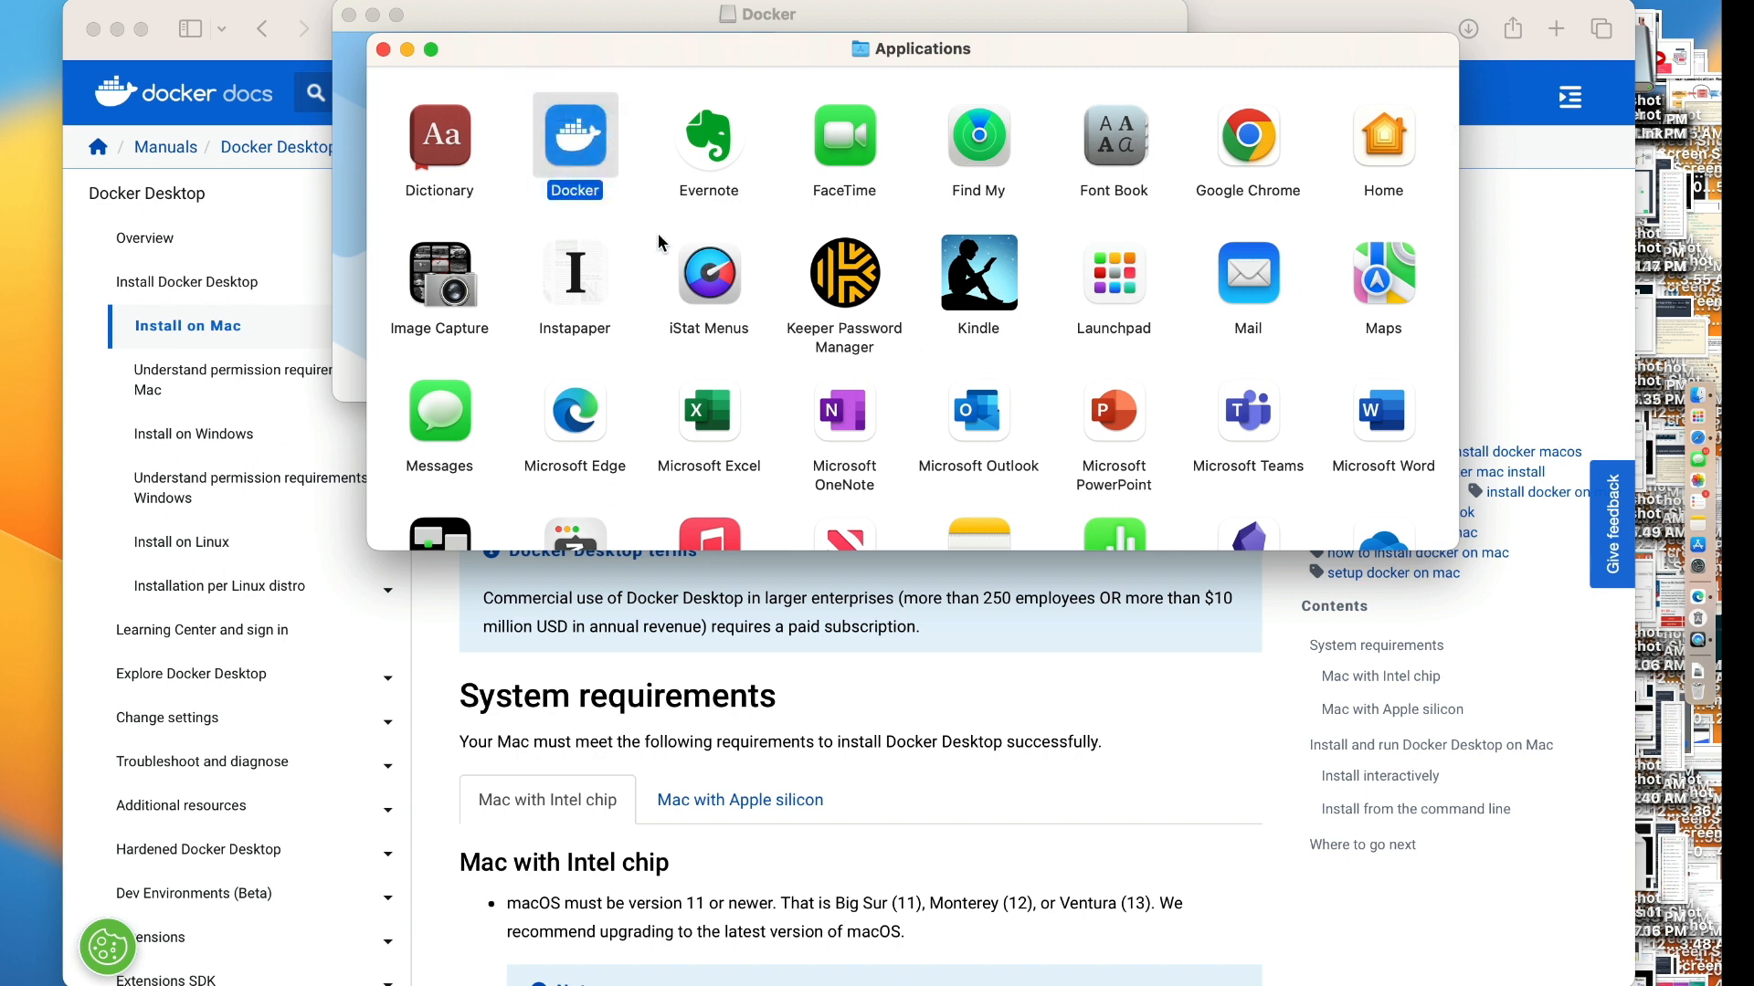
pyautogui.doubleClick(574, 139)
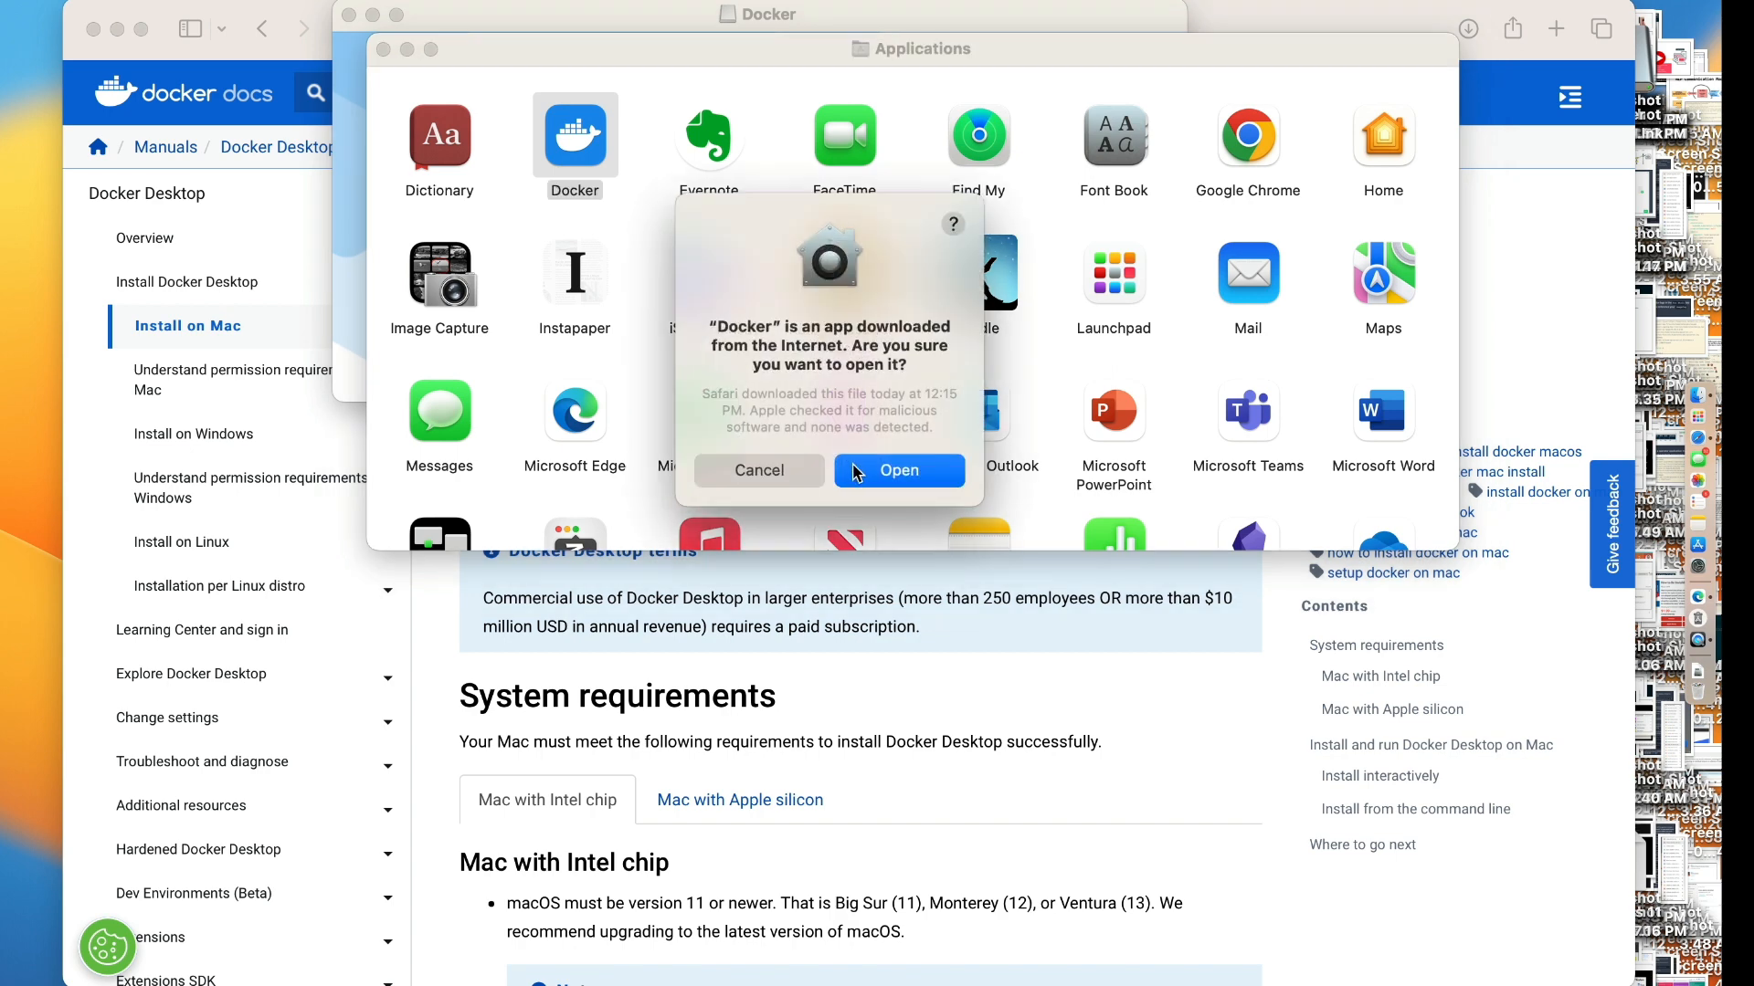
pyautogui.click(898, 470)
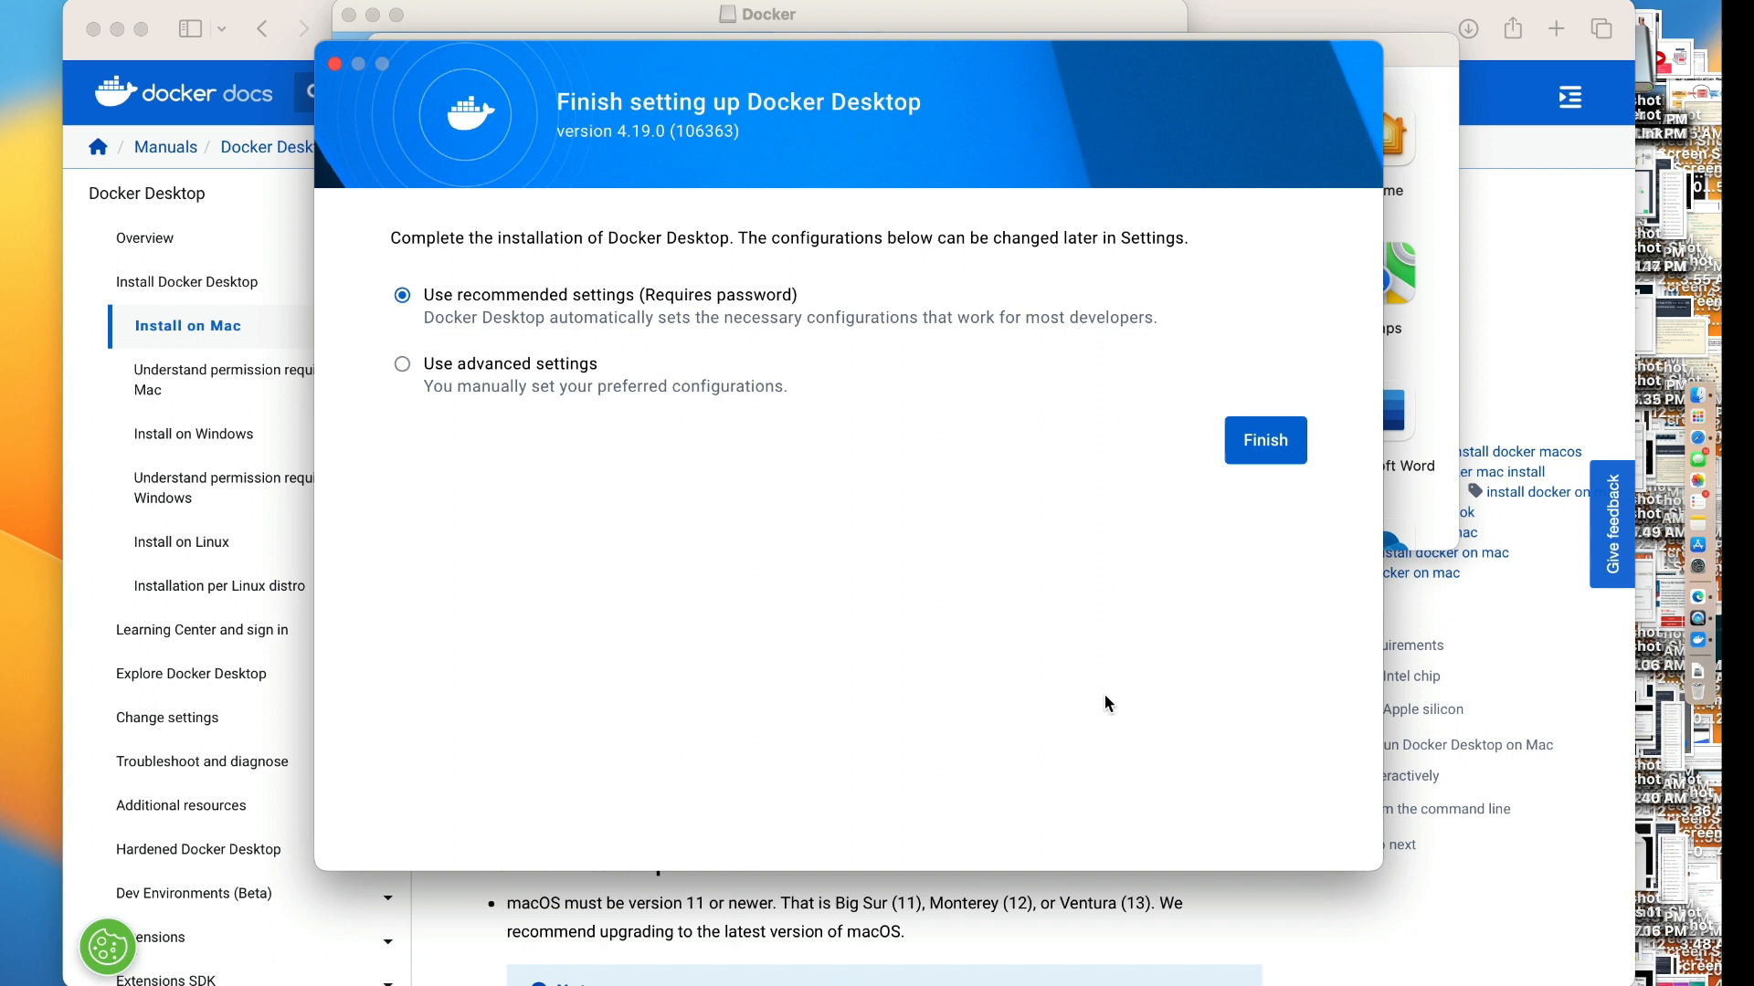
pyautogui.moveTo(1262, 464)
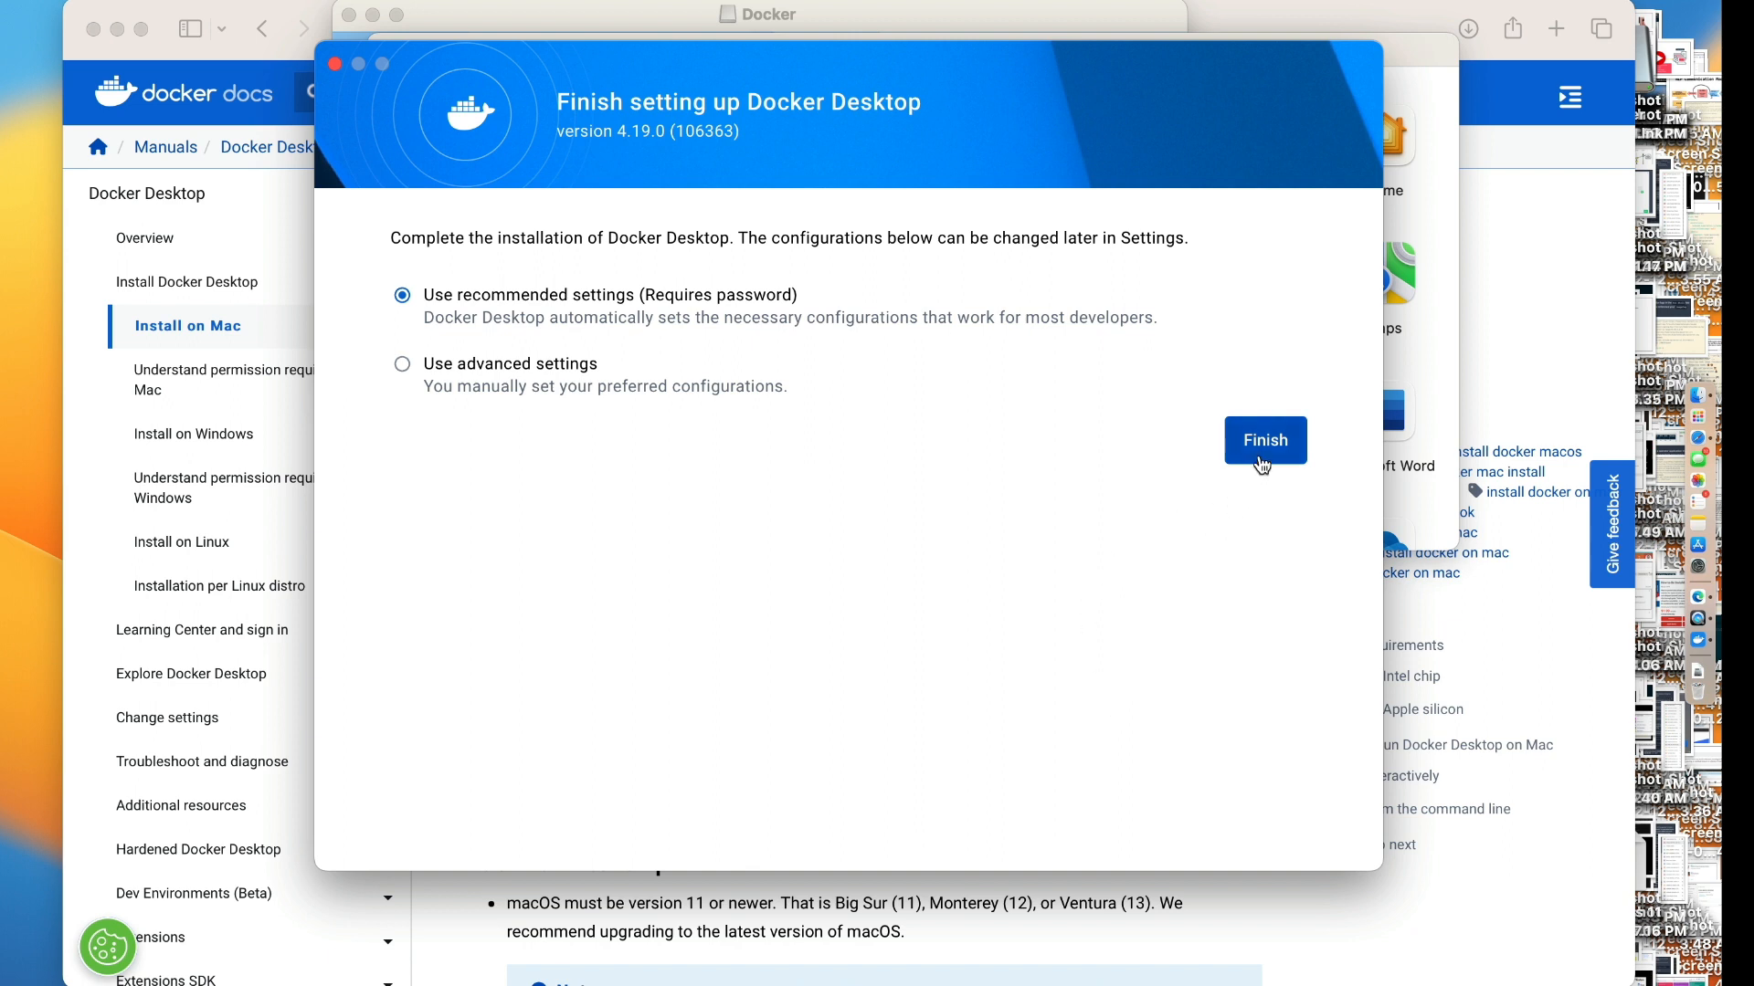
pyautogui.click(1263, 440)
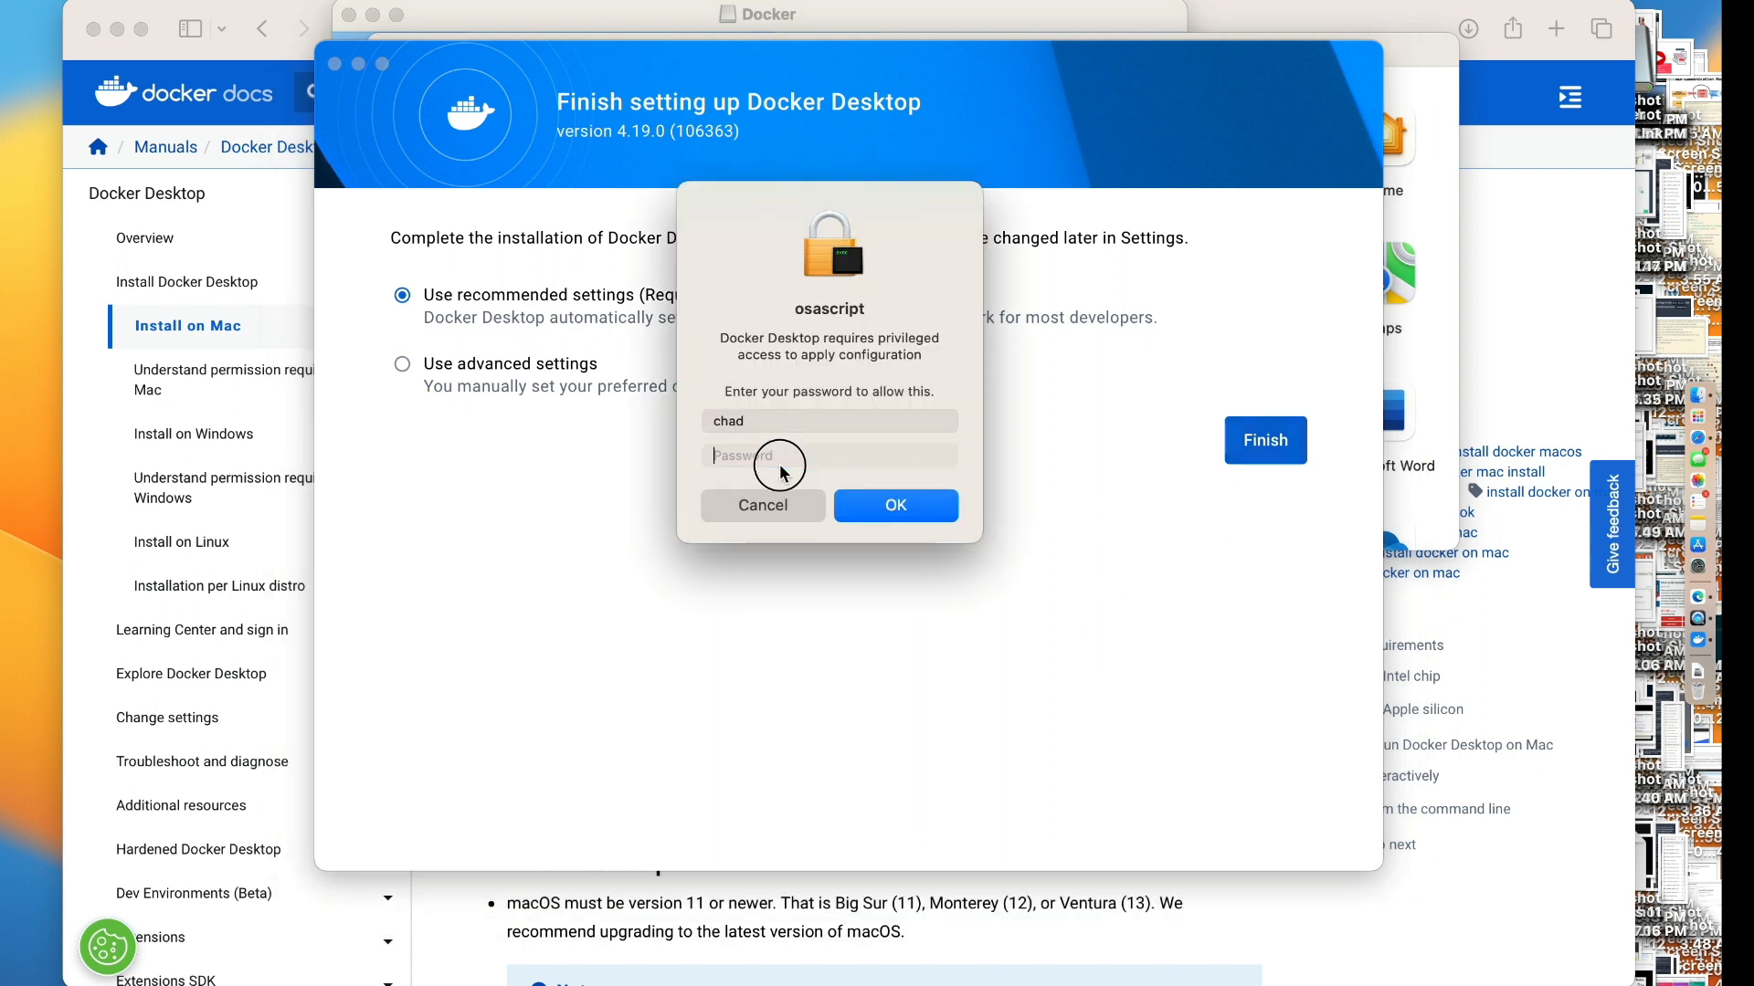
pyautogui.write('••')
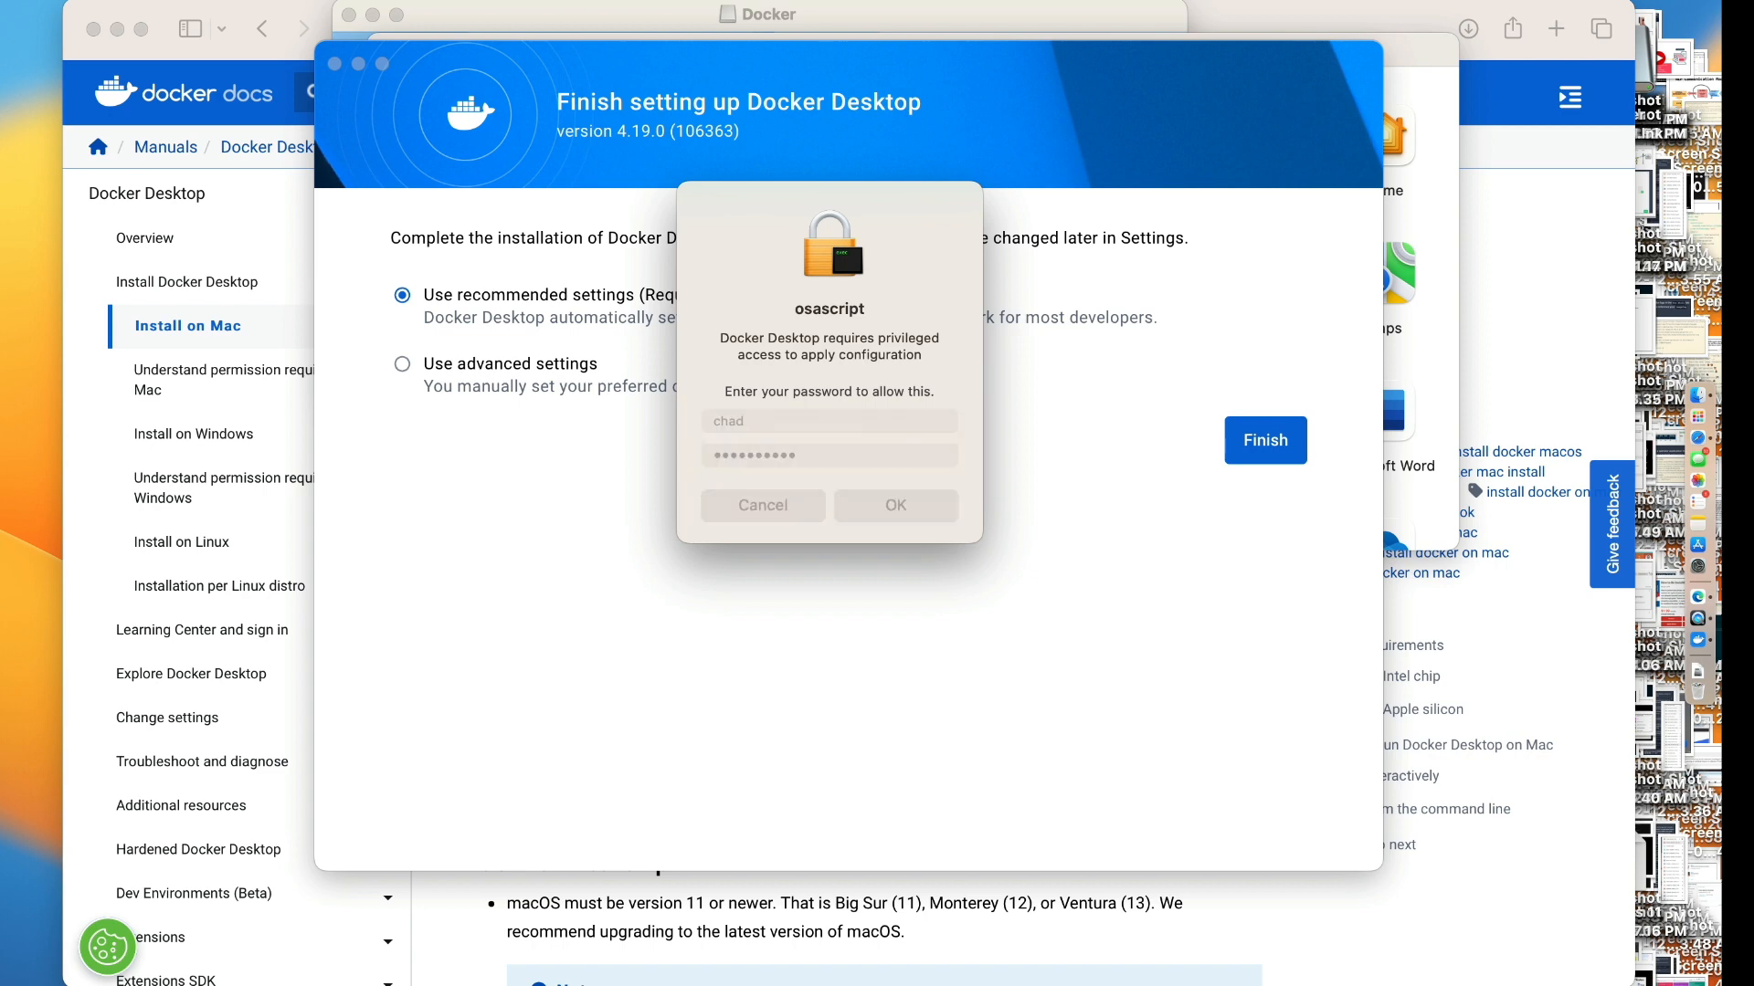
pyautogui.click(895, 505)
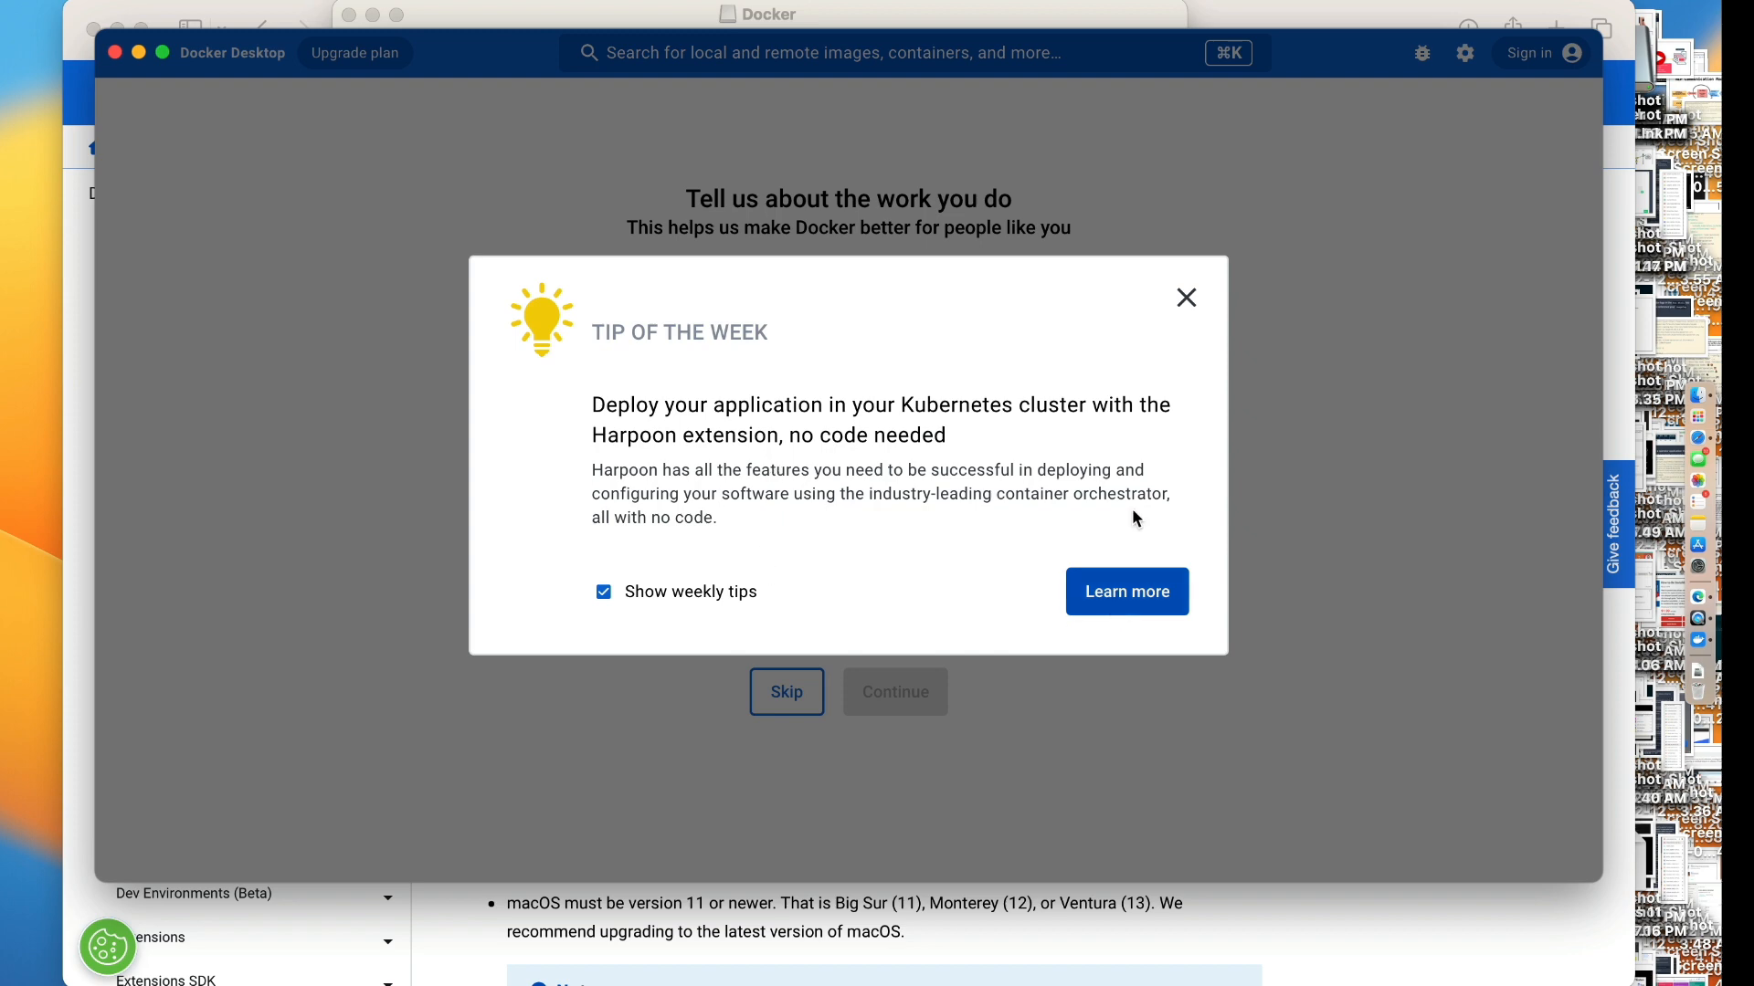
# Close the Tip of the Week dialog so the Docker Engine starts
pyautogui.click(1185, 298)
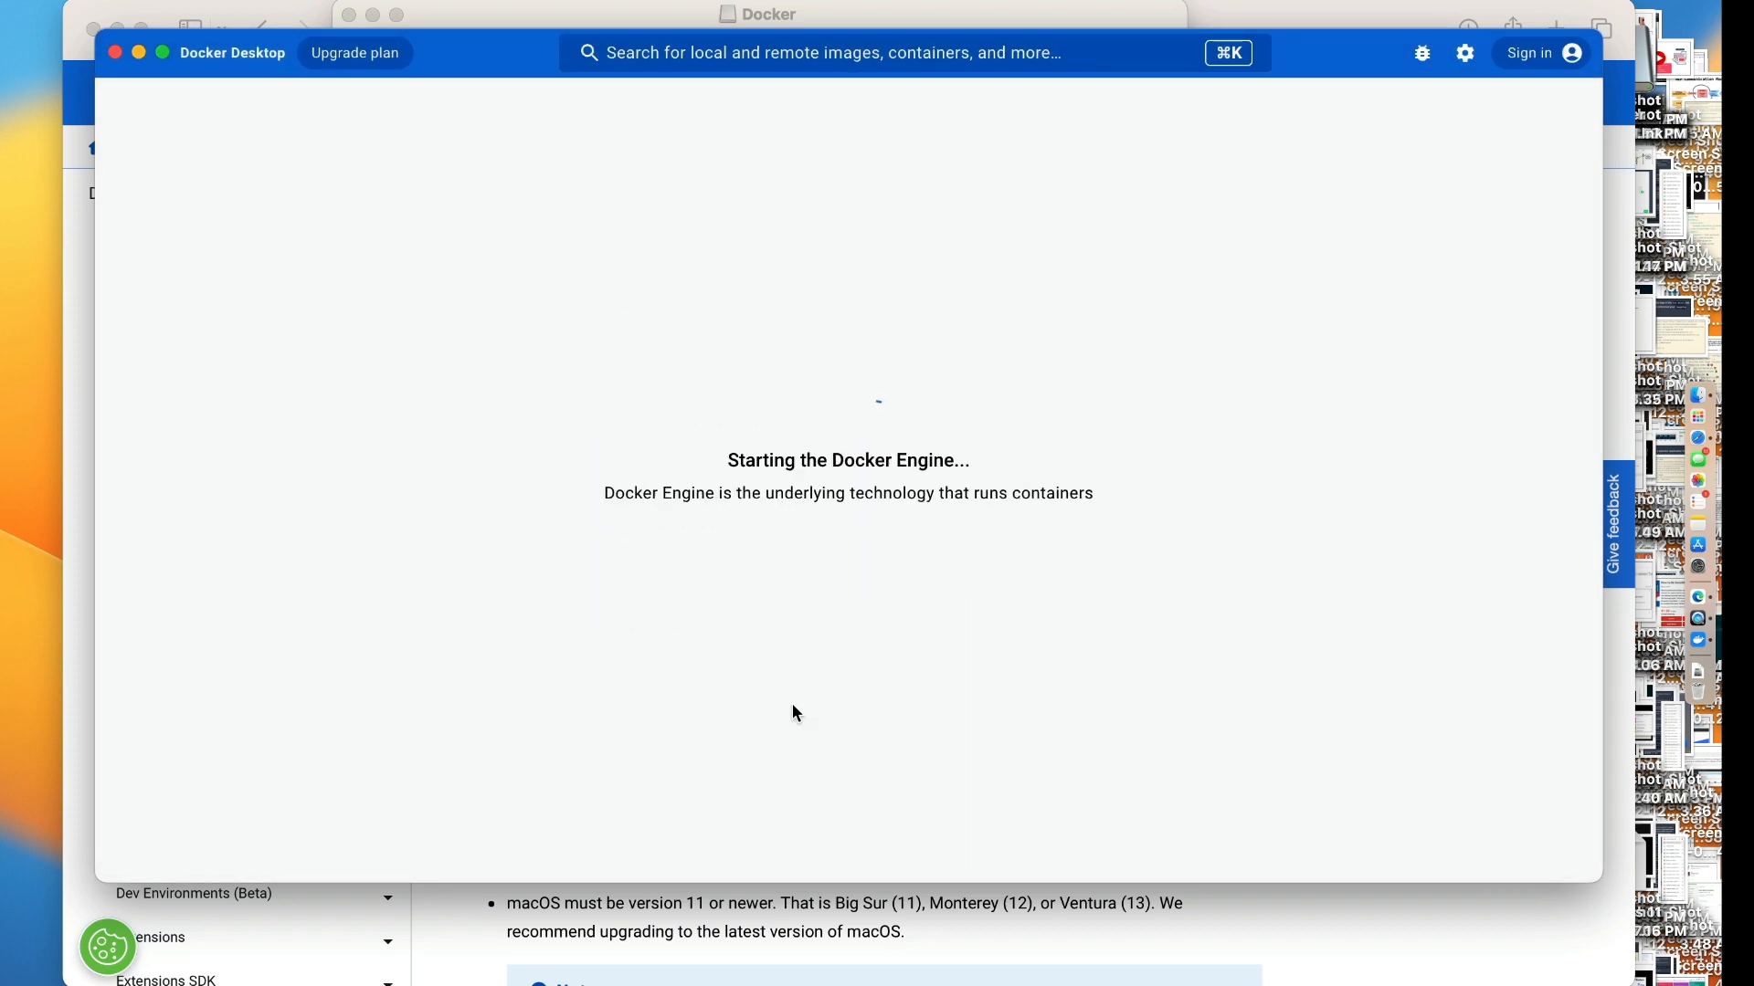
pyautogui.moveTo(1181, 744)
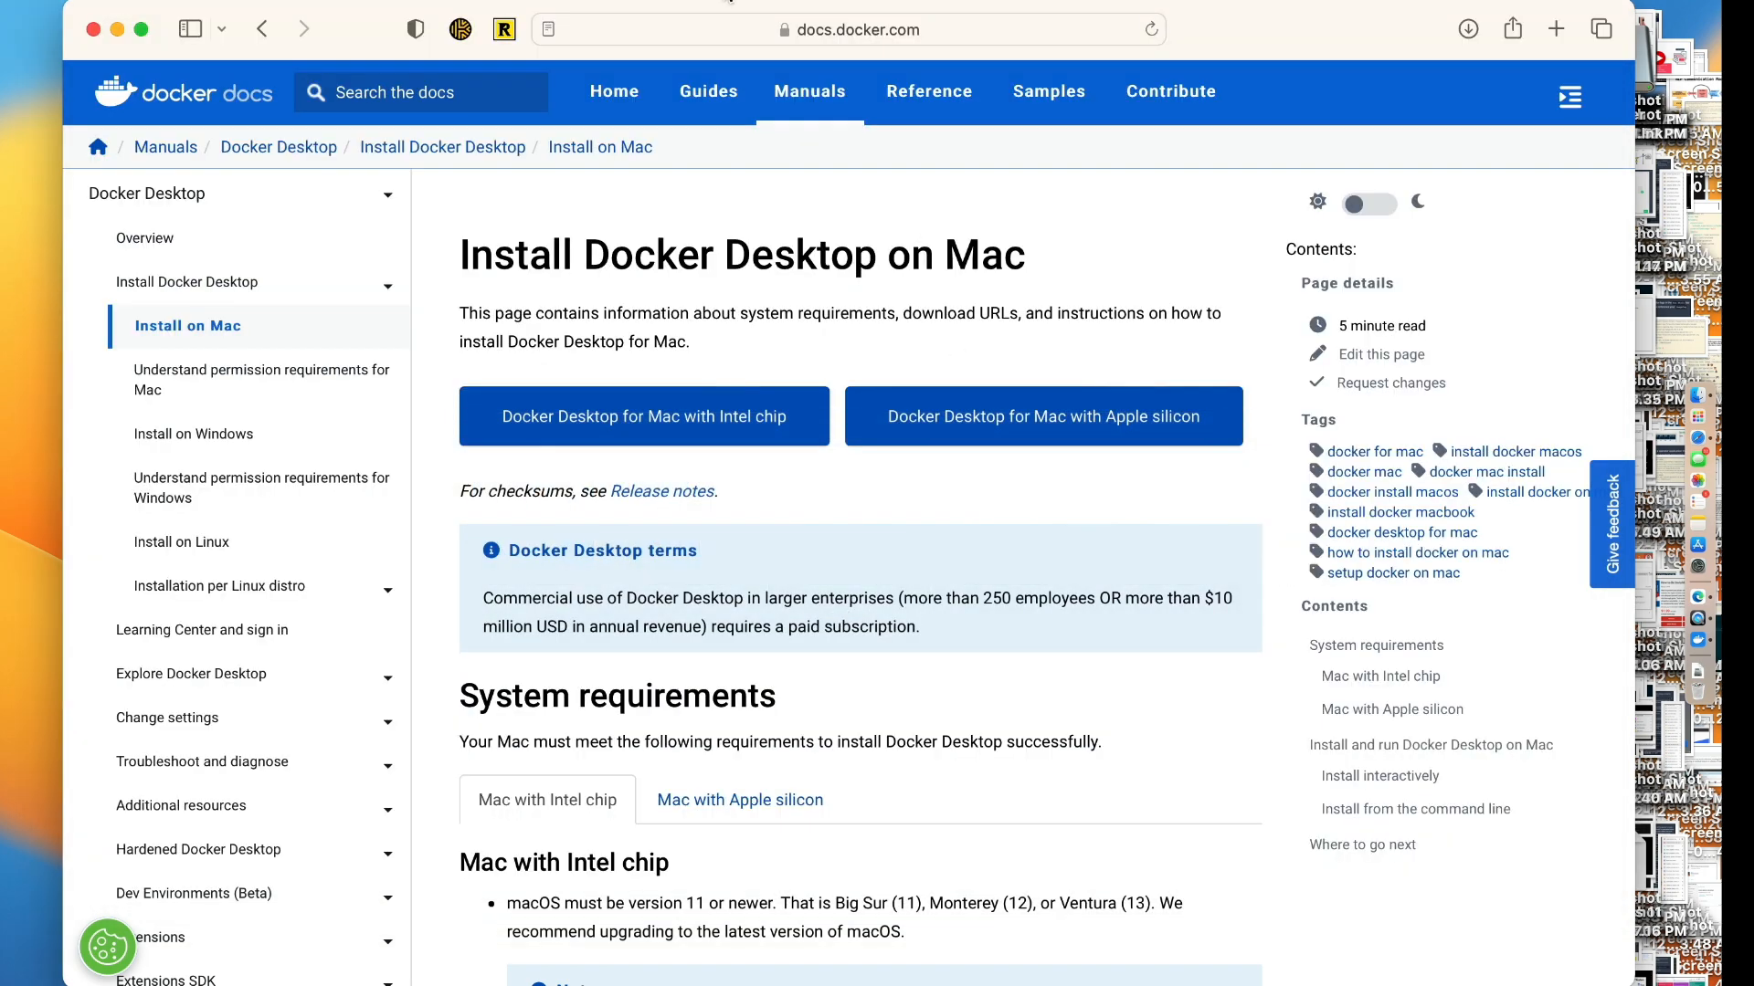
# Search Google for 'kind k8s' and open the kind Kubernetes website
pyautogui.click(847, 29)
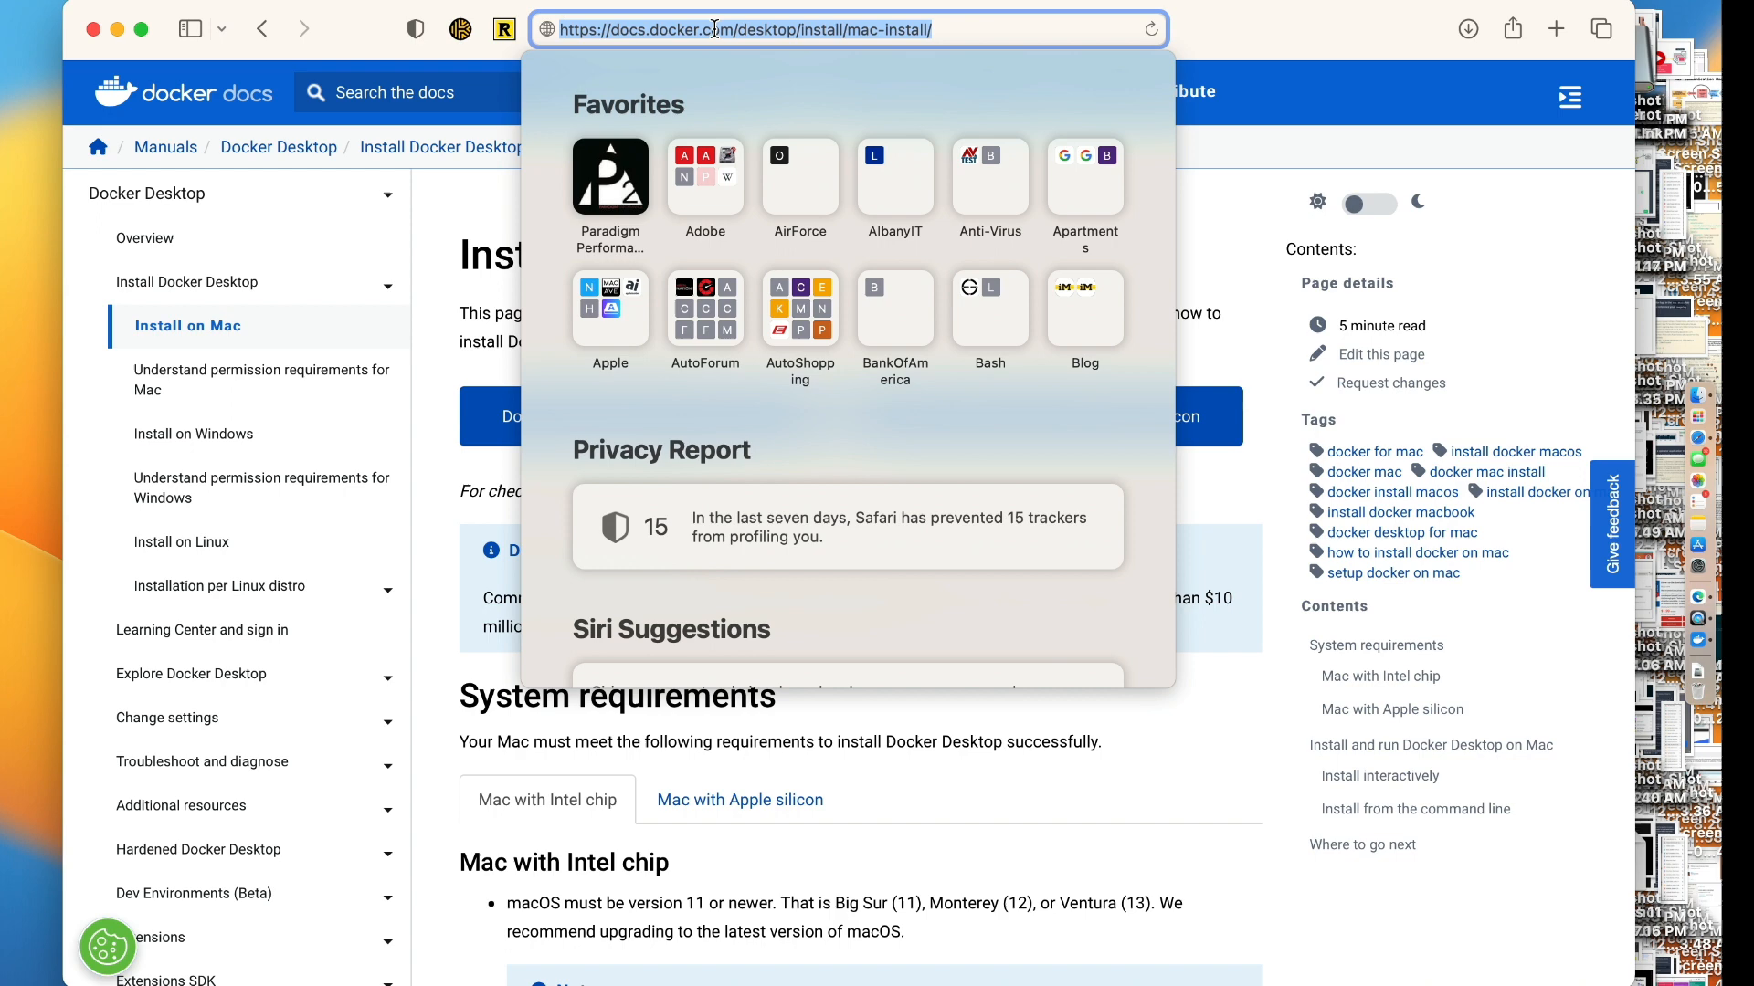
pyautogui.write('kind k8')
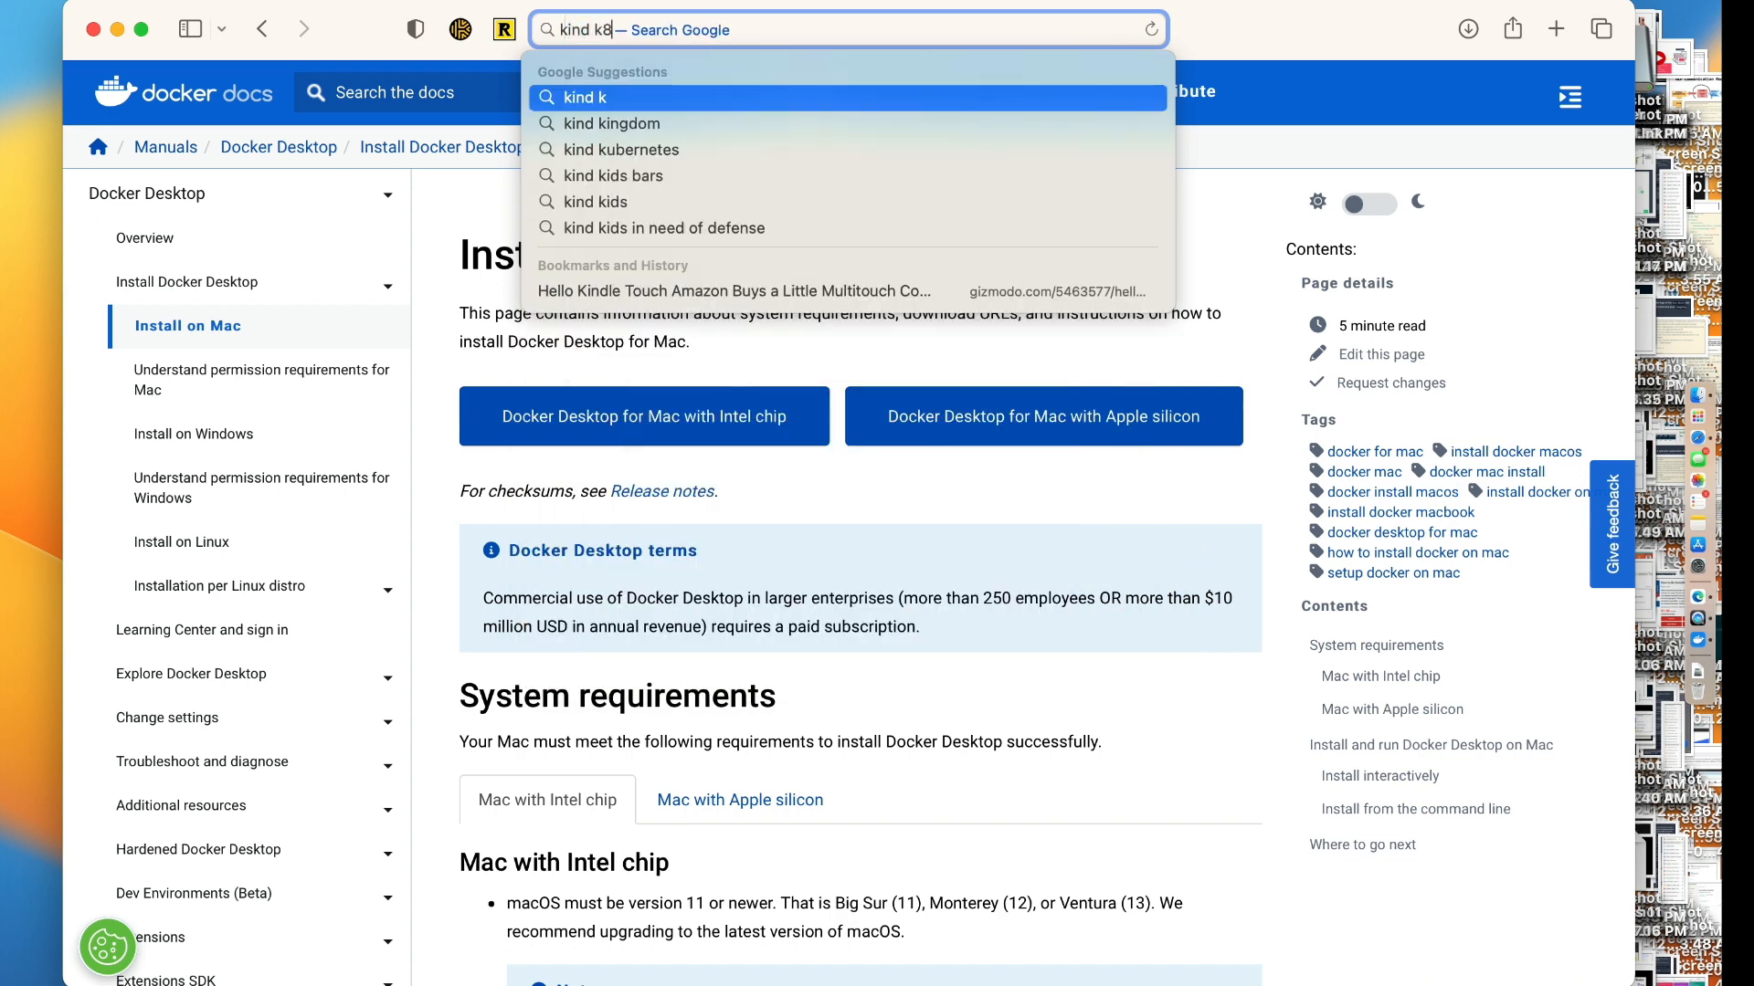
pyautogui.press('Return')
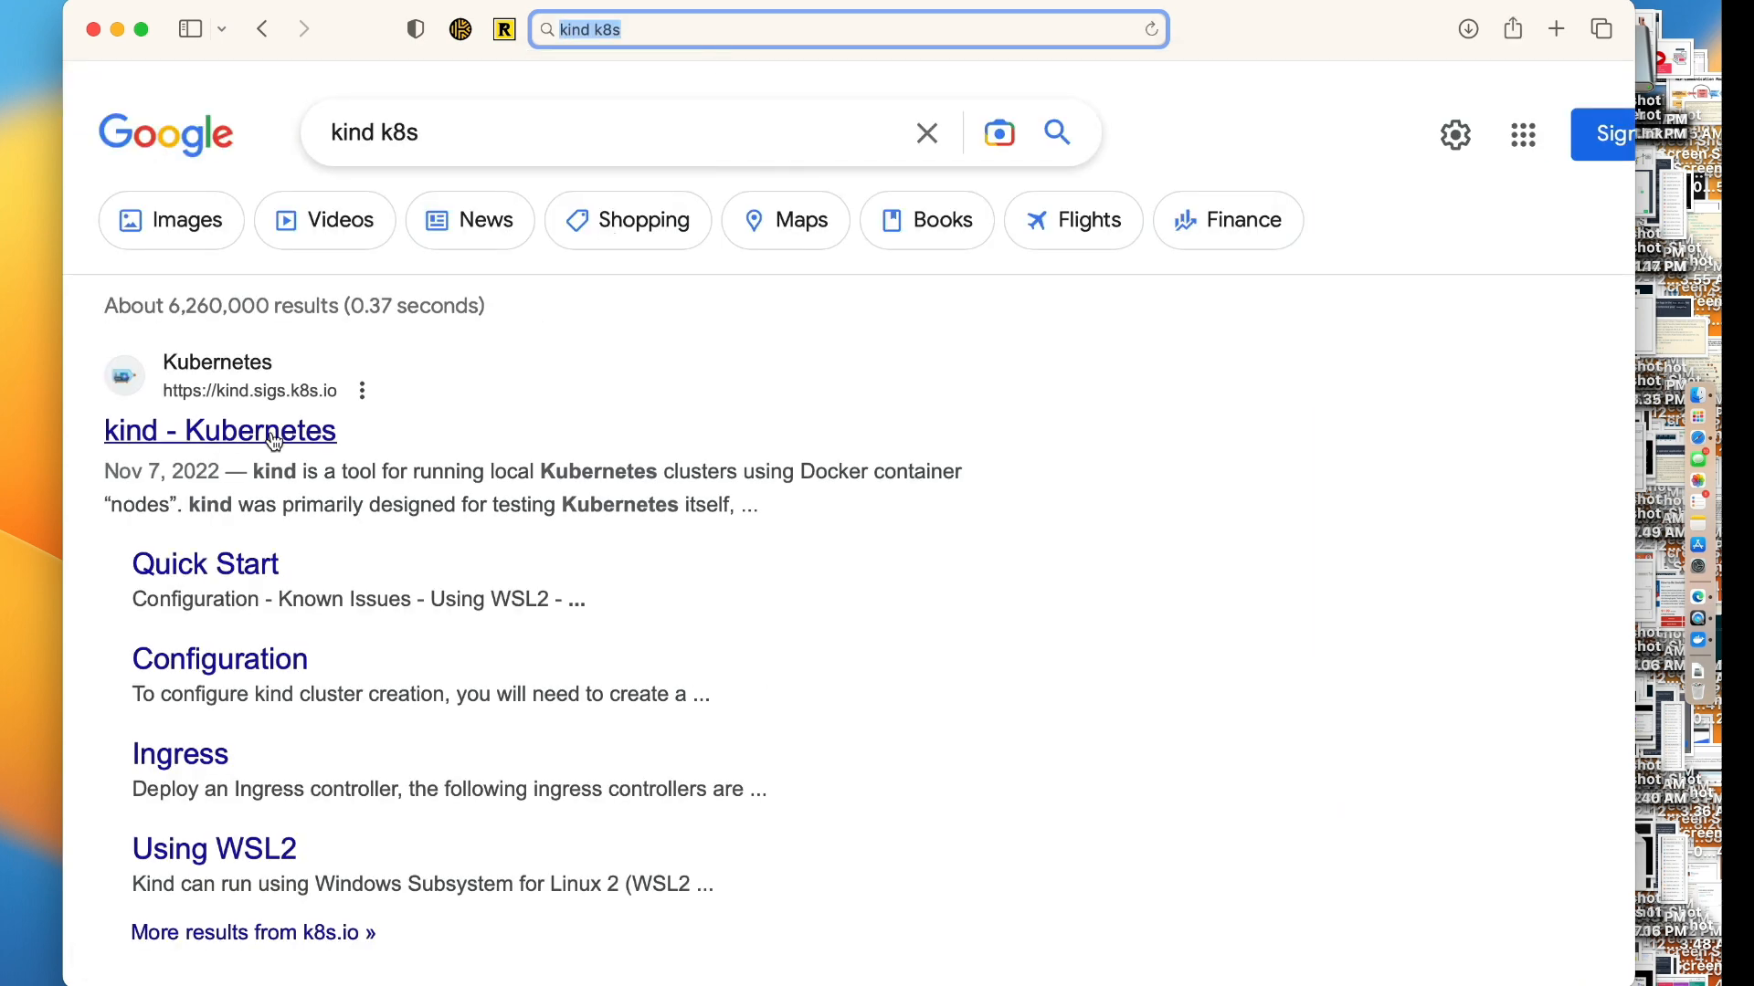
pyautogui.click(204, 563)
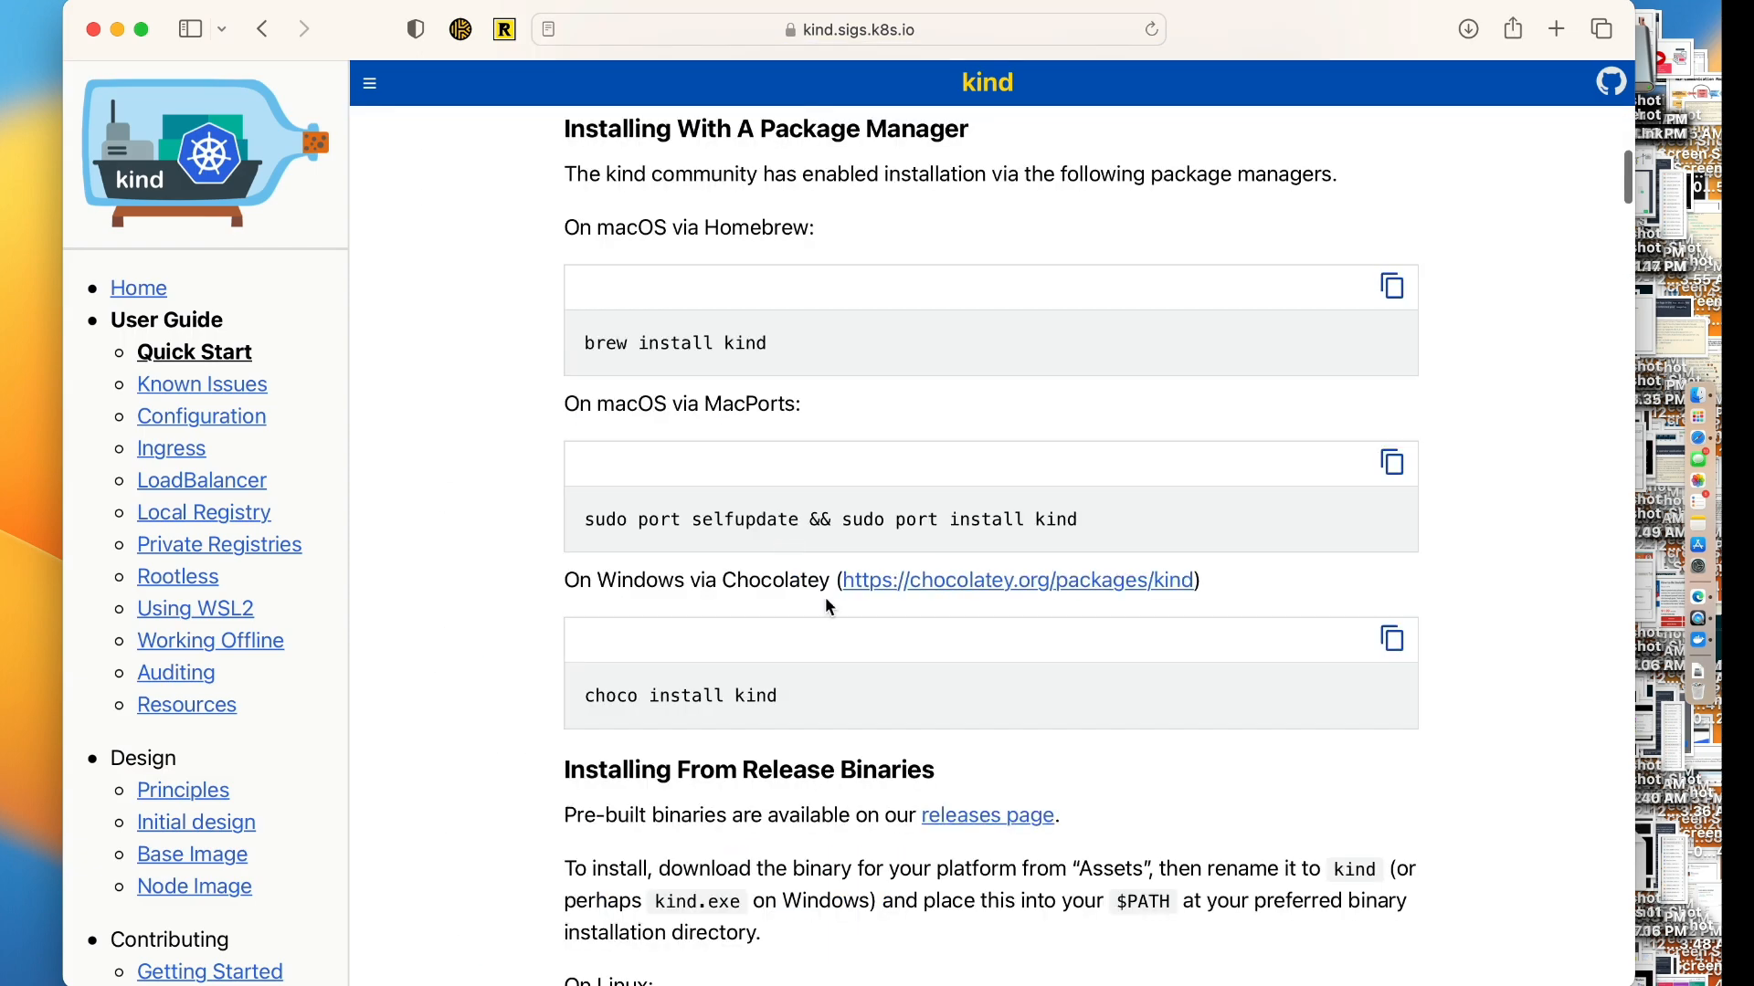
pyautogui.moveTo(752, 449)
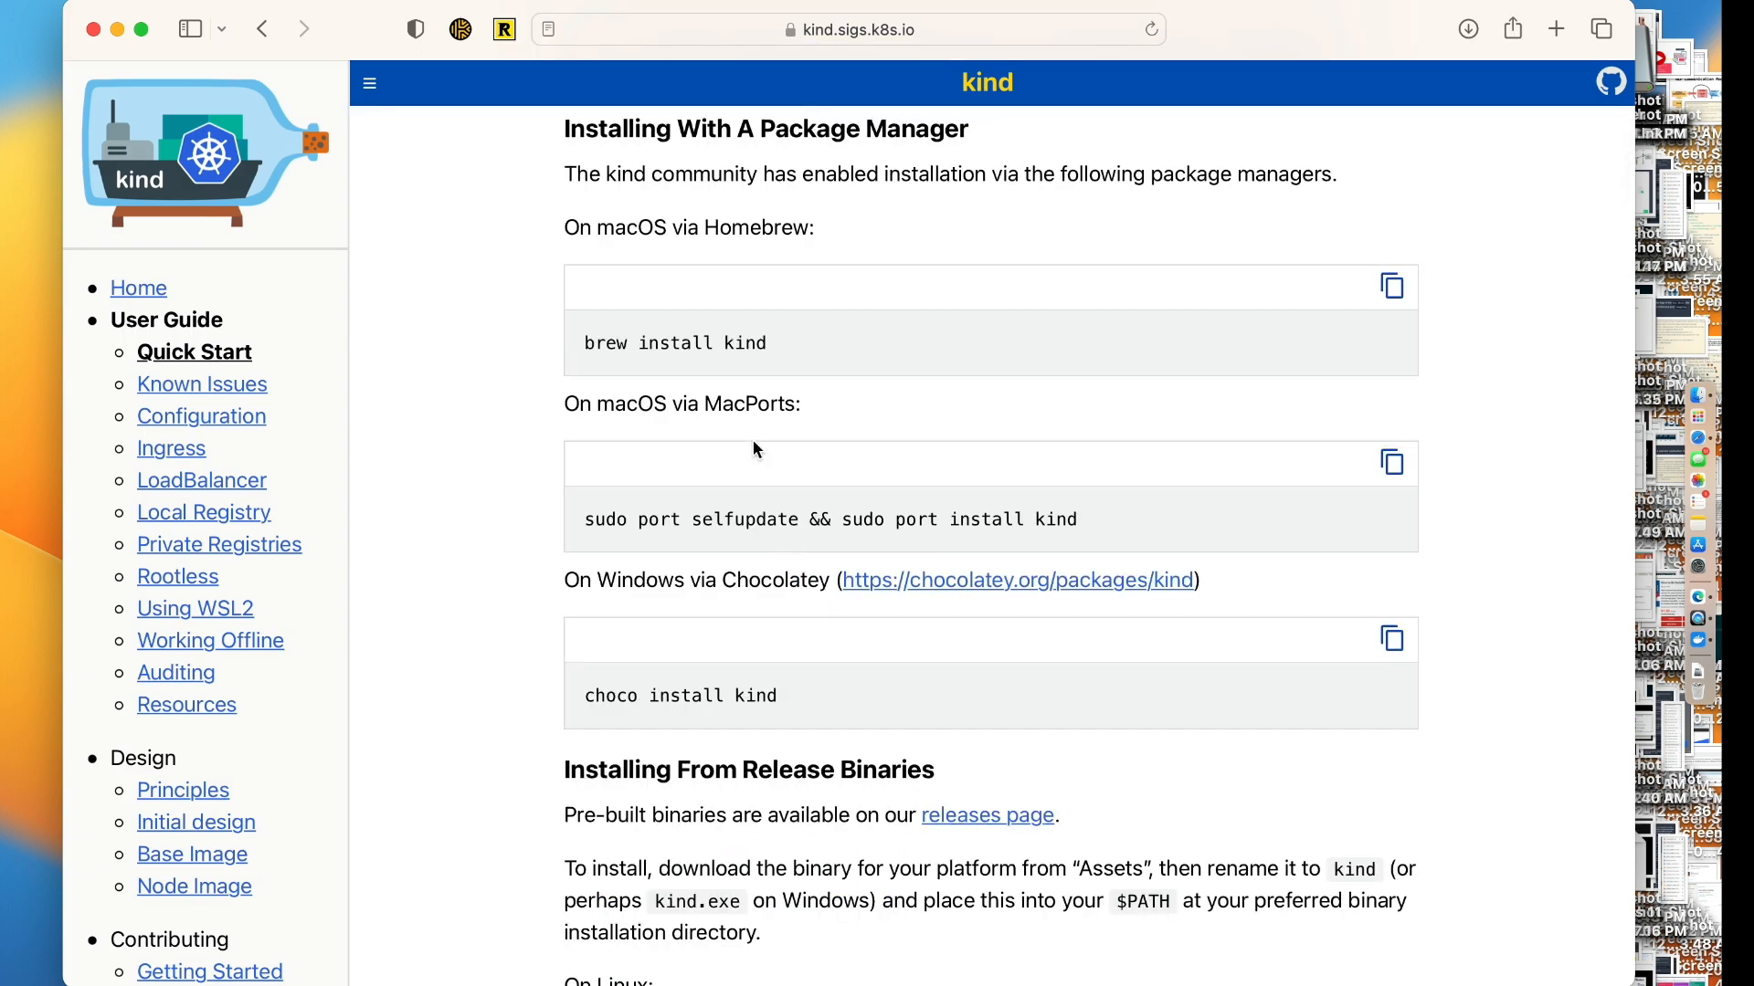
pyautogui.moveTo(930, 106)
pyautogui.write('b')
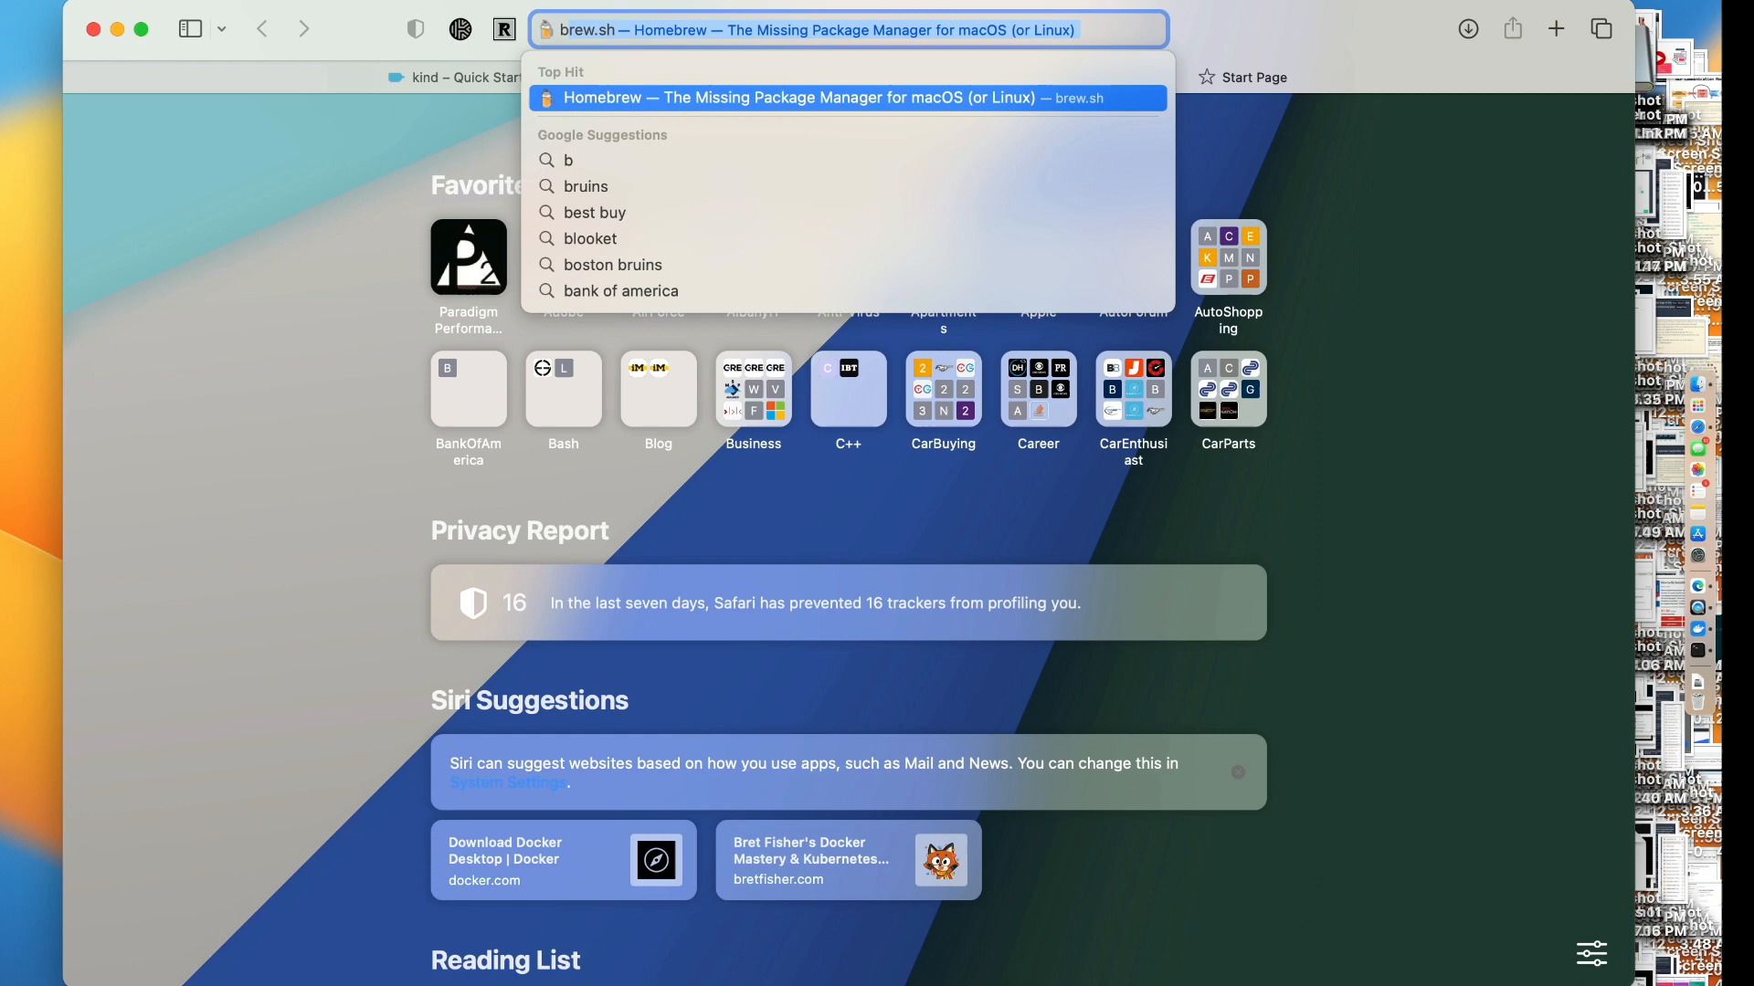
# Open brew.sh, copy its install command, launch Terminal, then return to the kind page
pyautogui.click(796, 97)
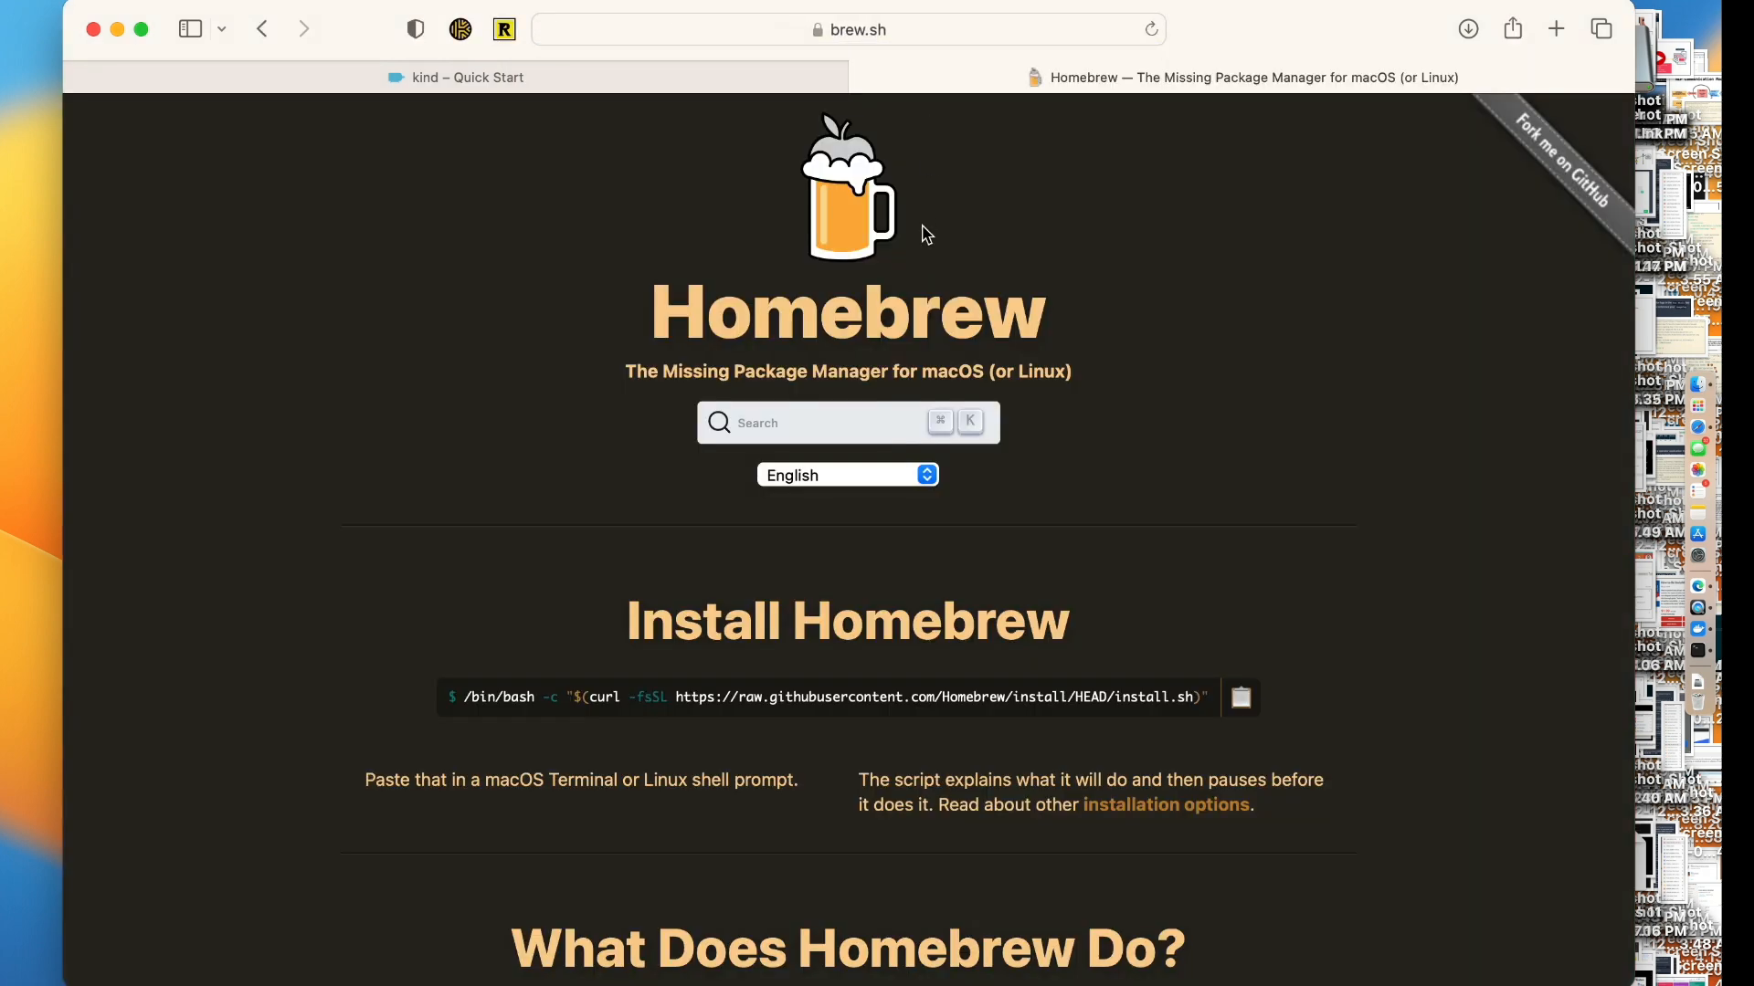
pyautogui.click(1240, 697)
pyautogui.write('ter')
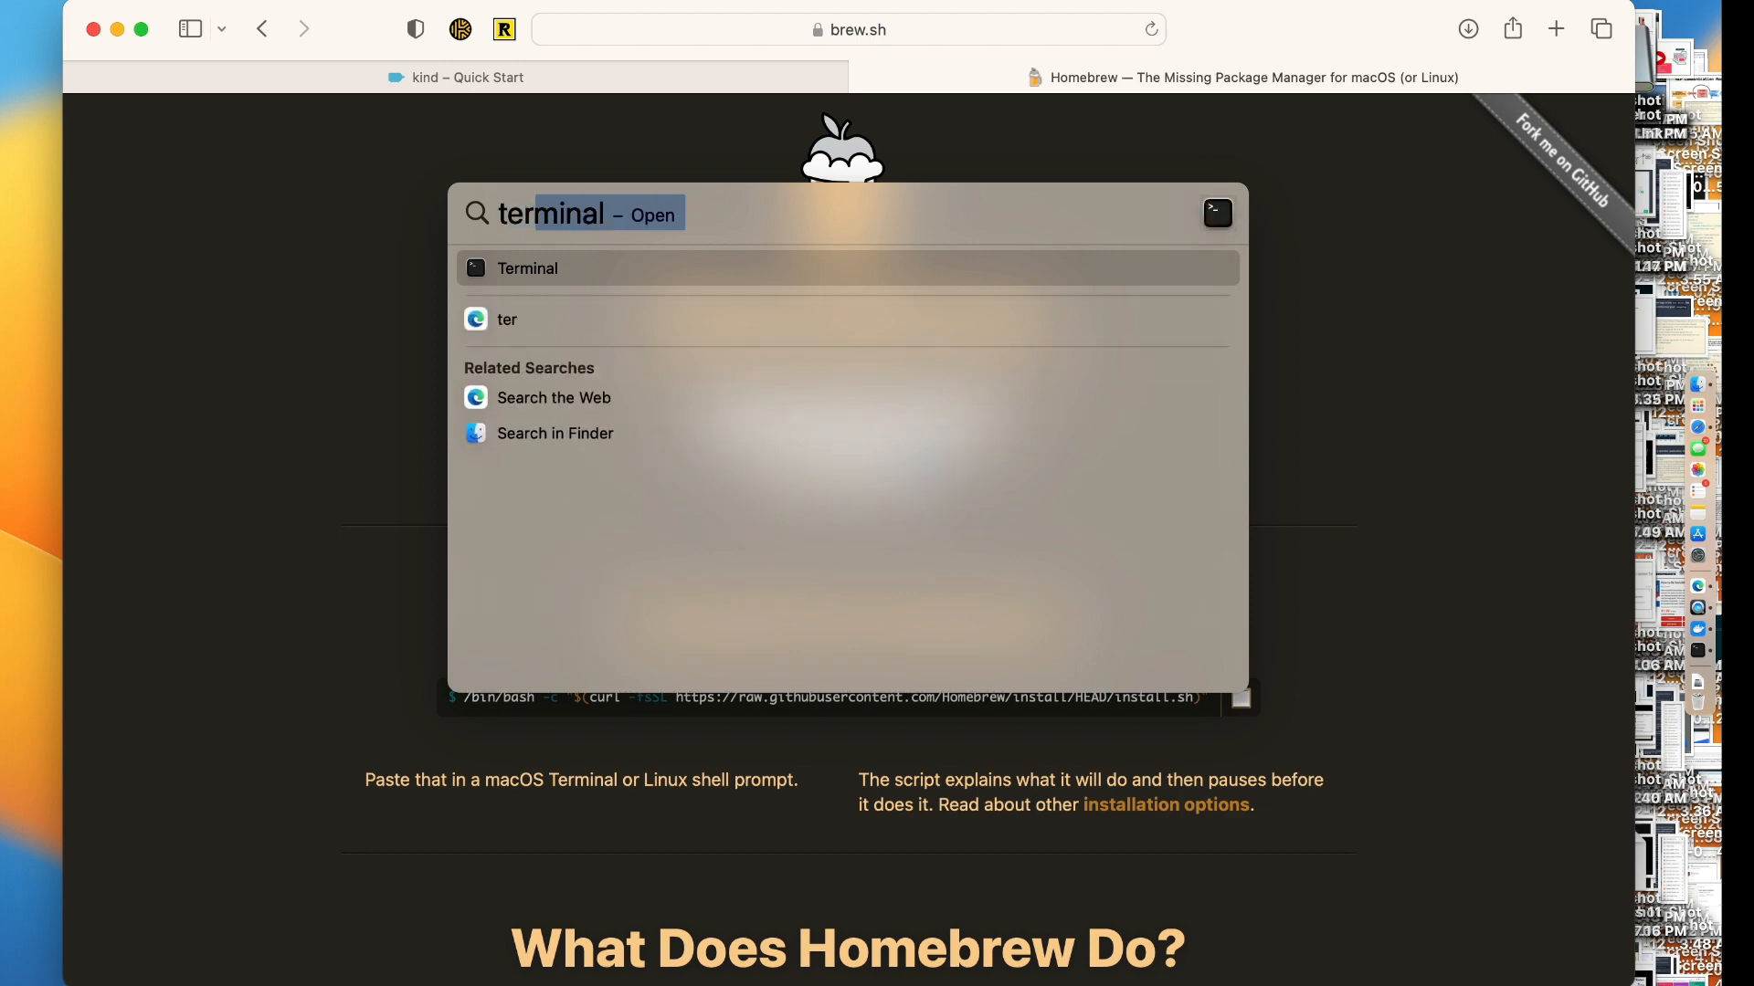
pyautogui.click(527, 268)
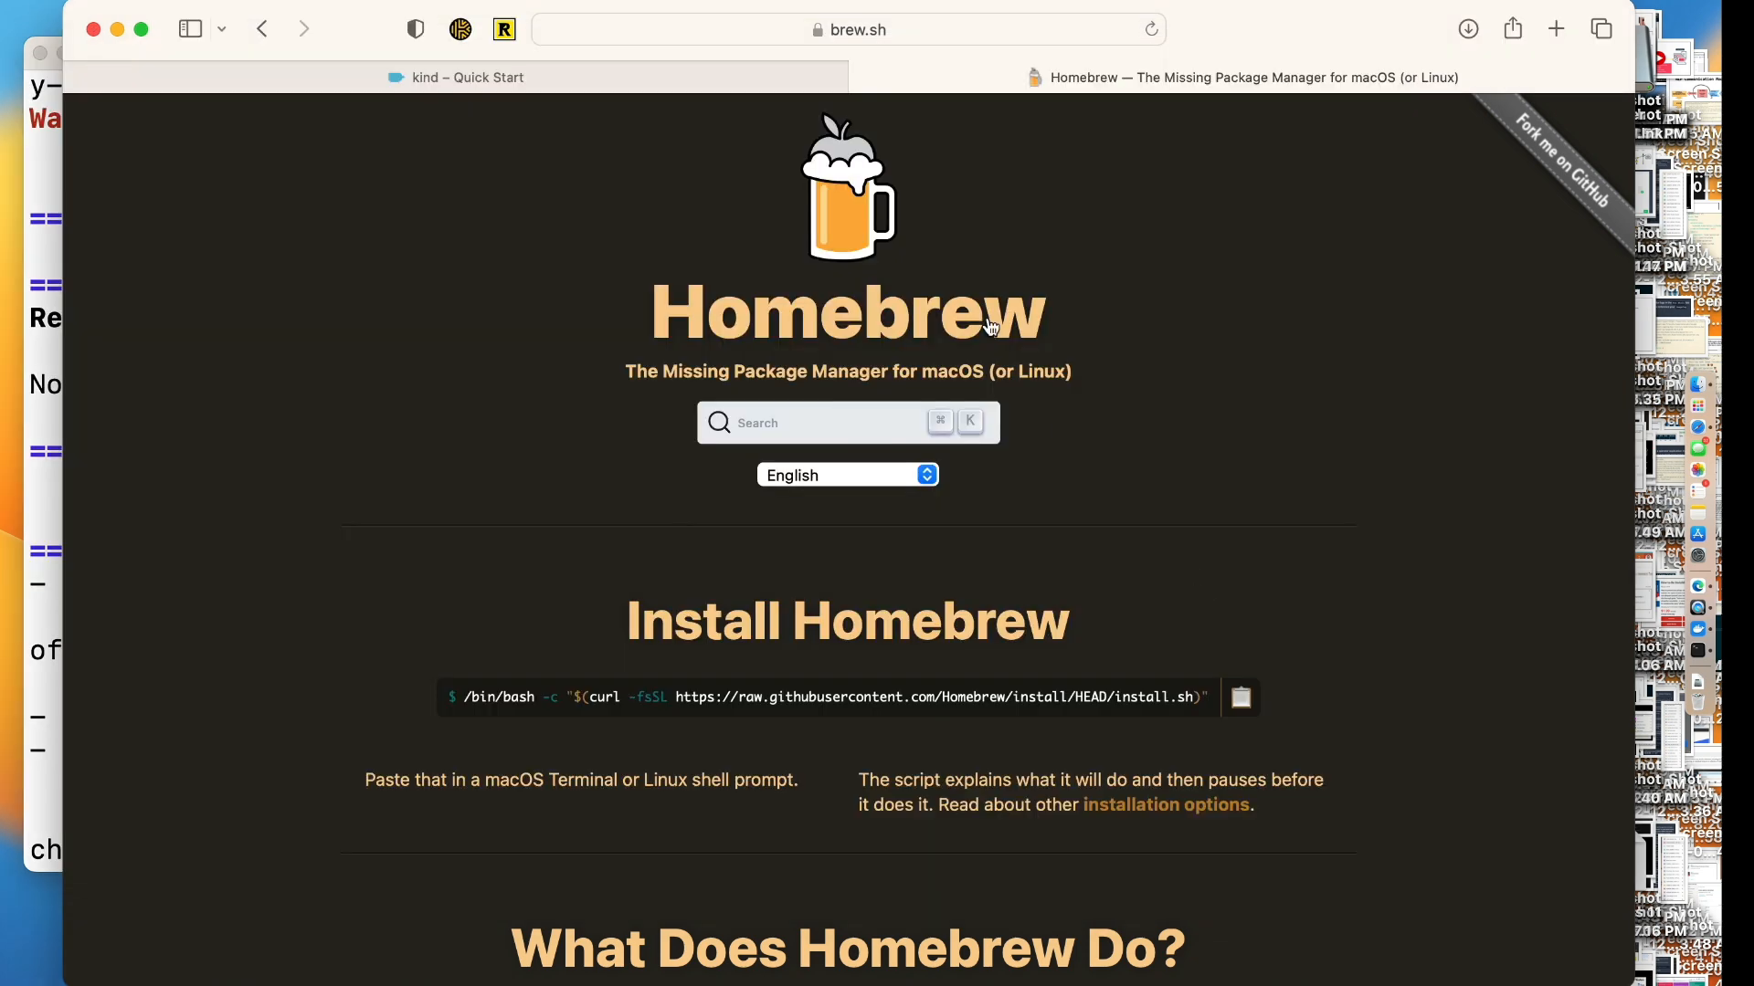
pyautogui.click(468, 76)
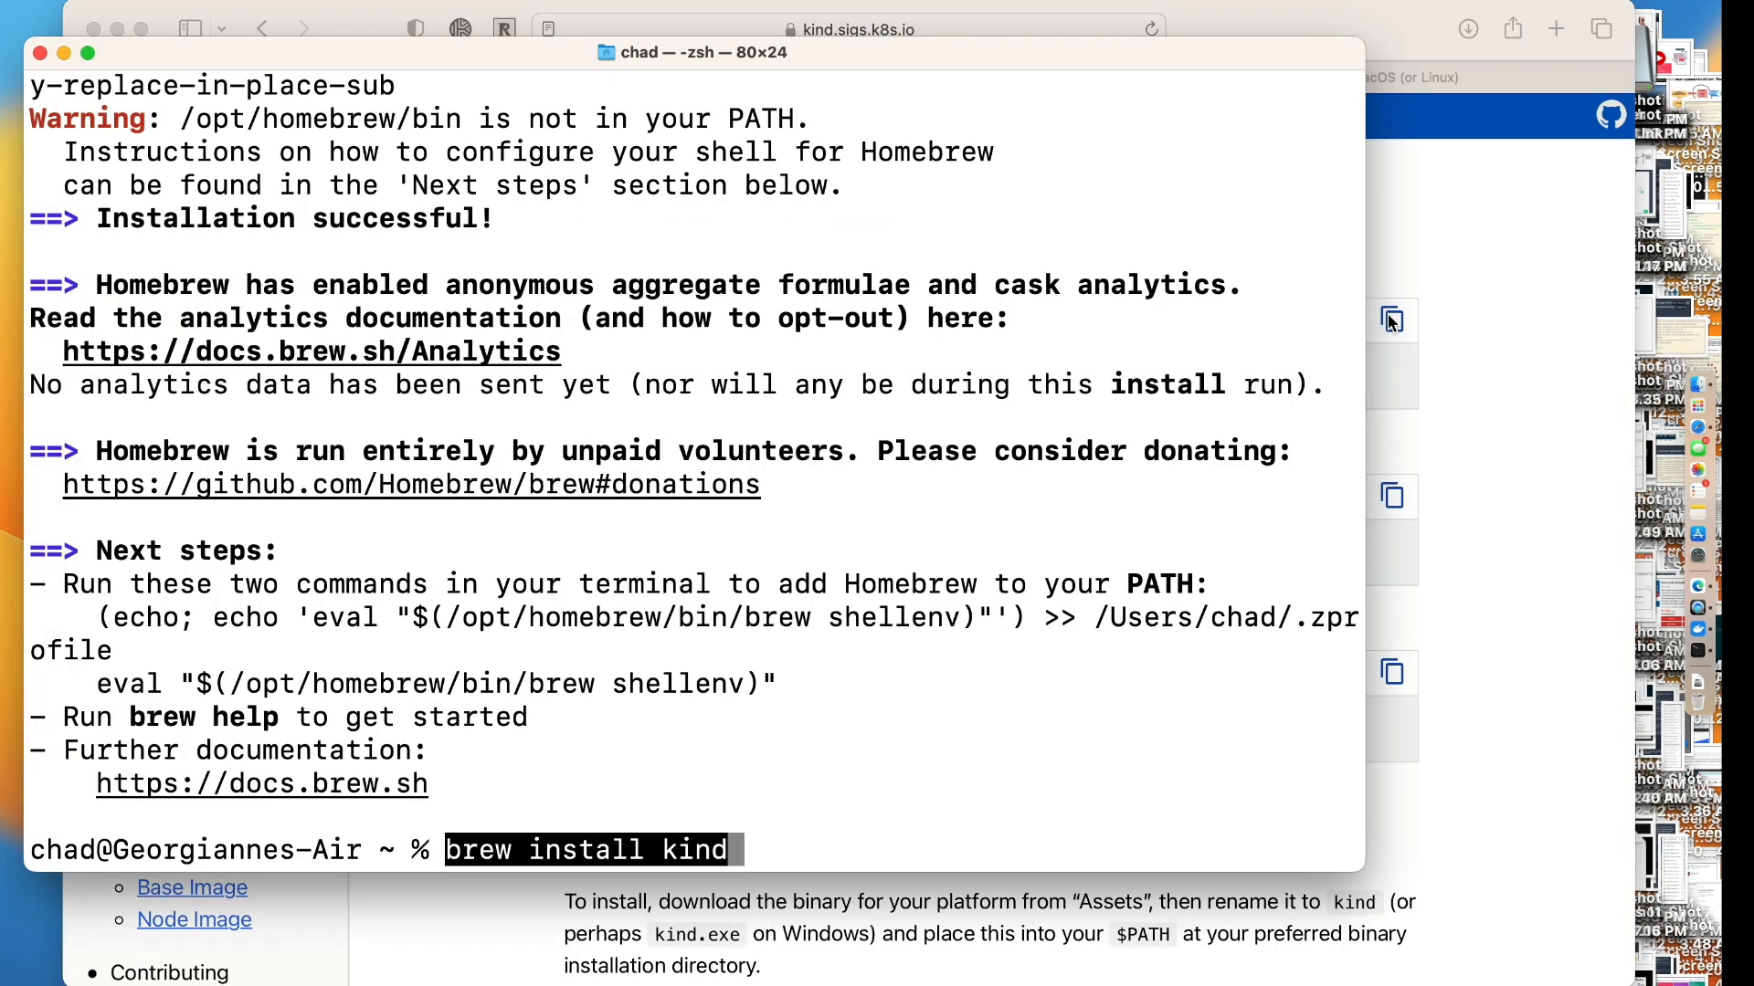
# Run 'brew install kind', the two Homebrew PATH commands, then rerun 'brew install kind'
pyautogui.press('Return')
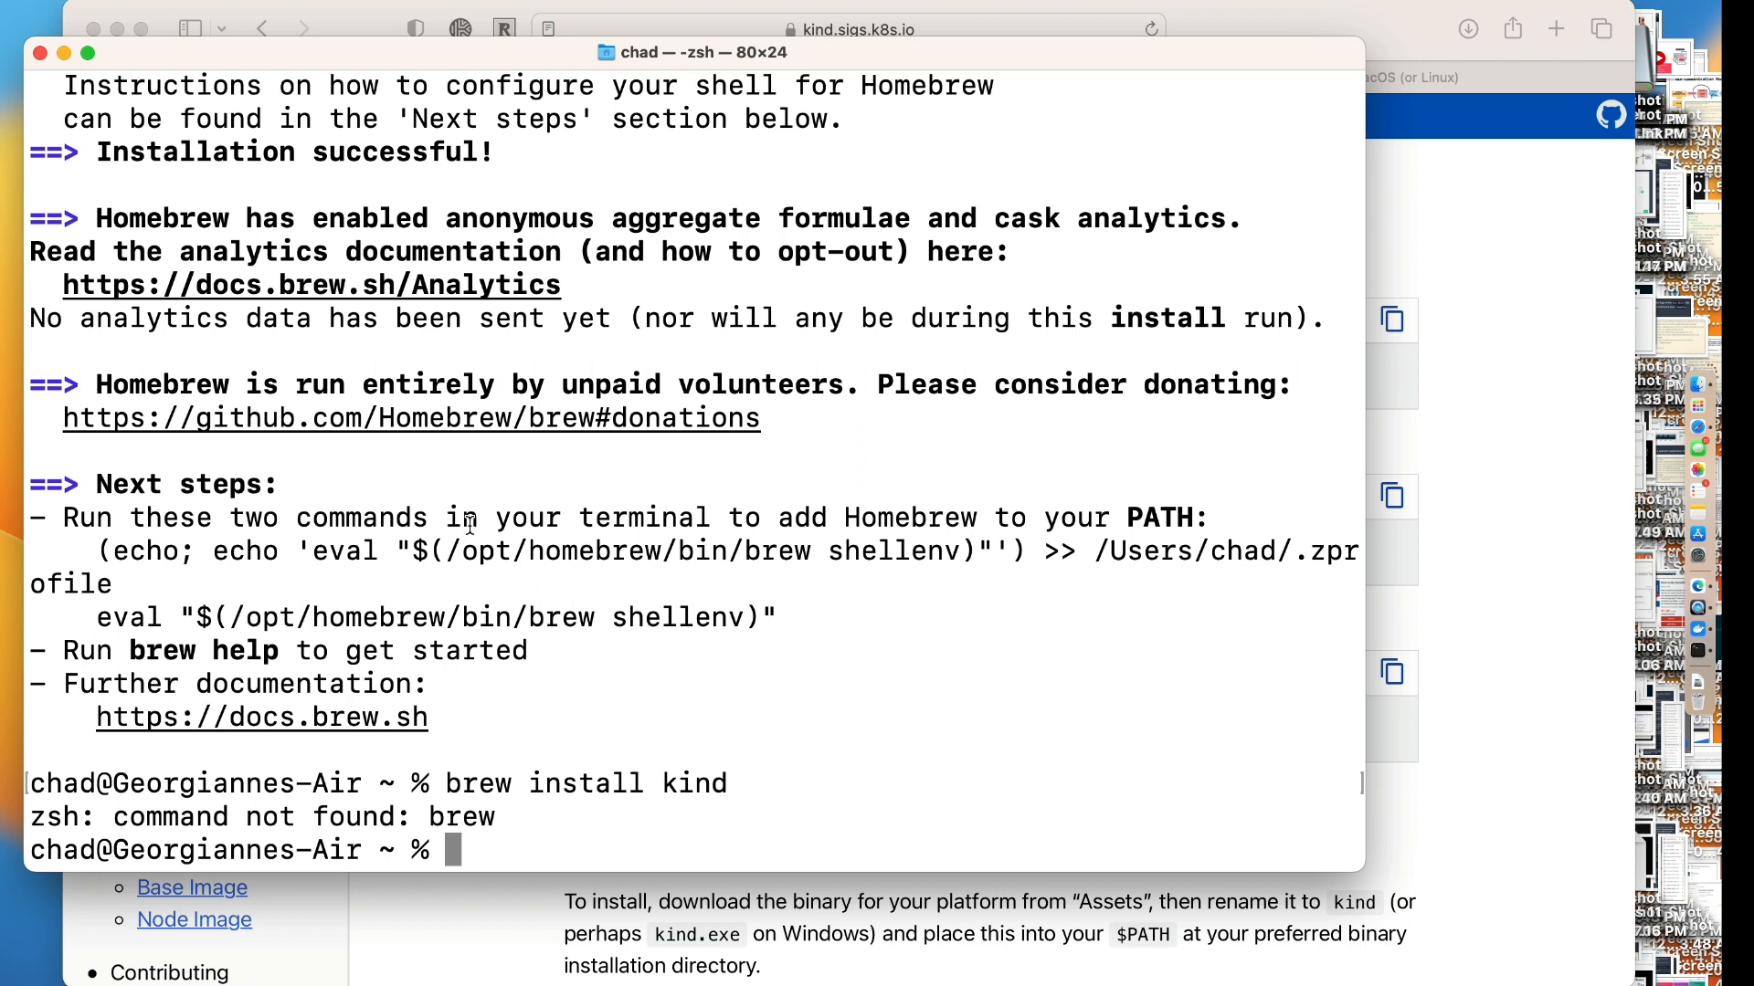
pyautogui.moveTo(143, 639)
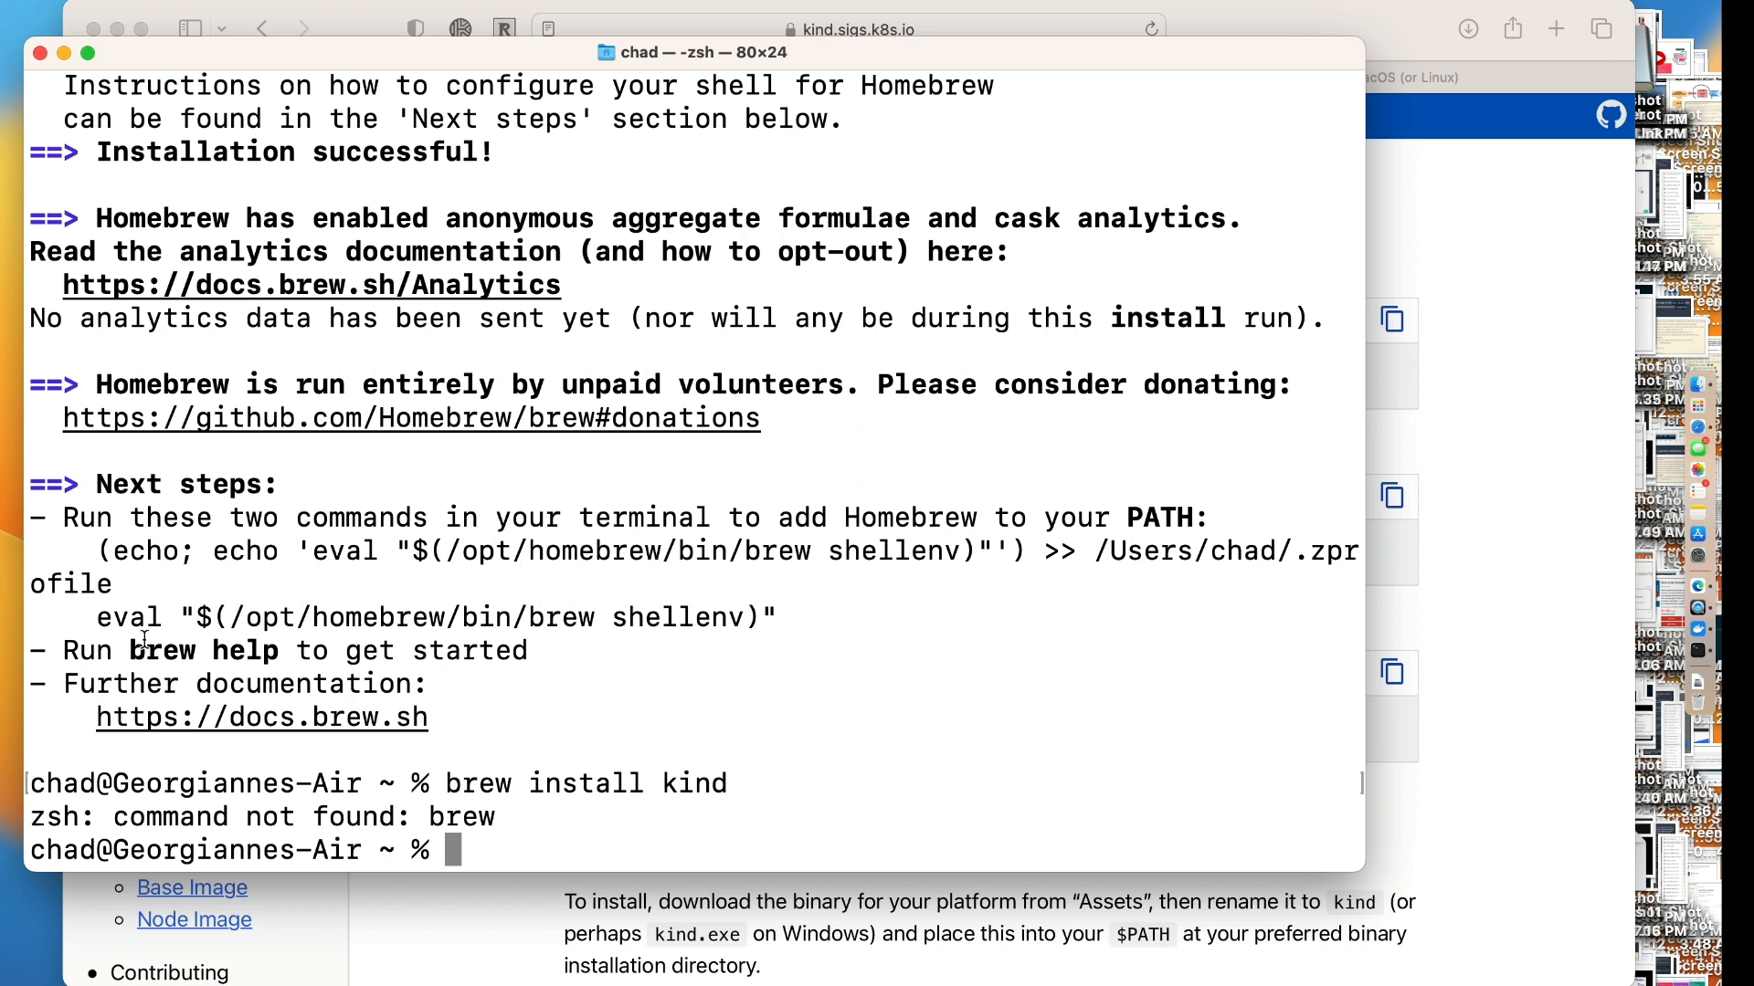
pyautogui.press('Return')
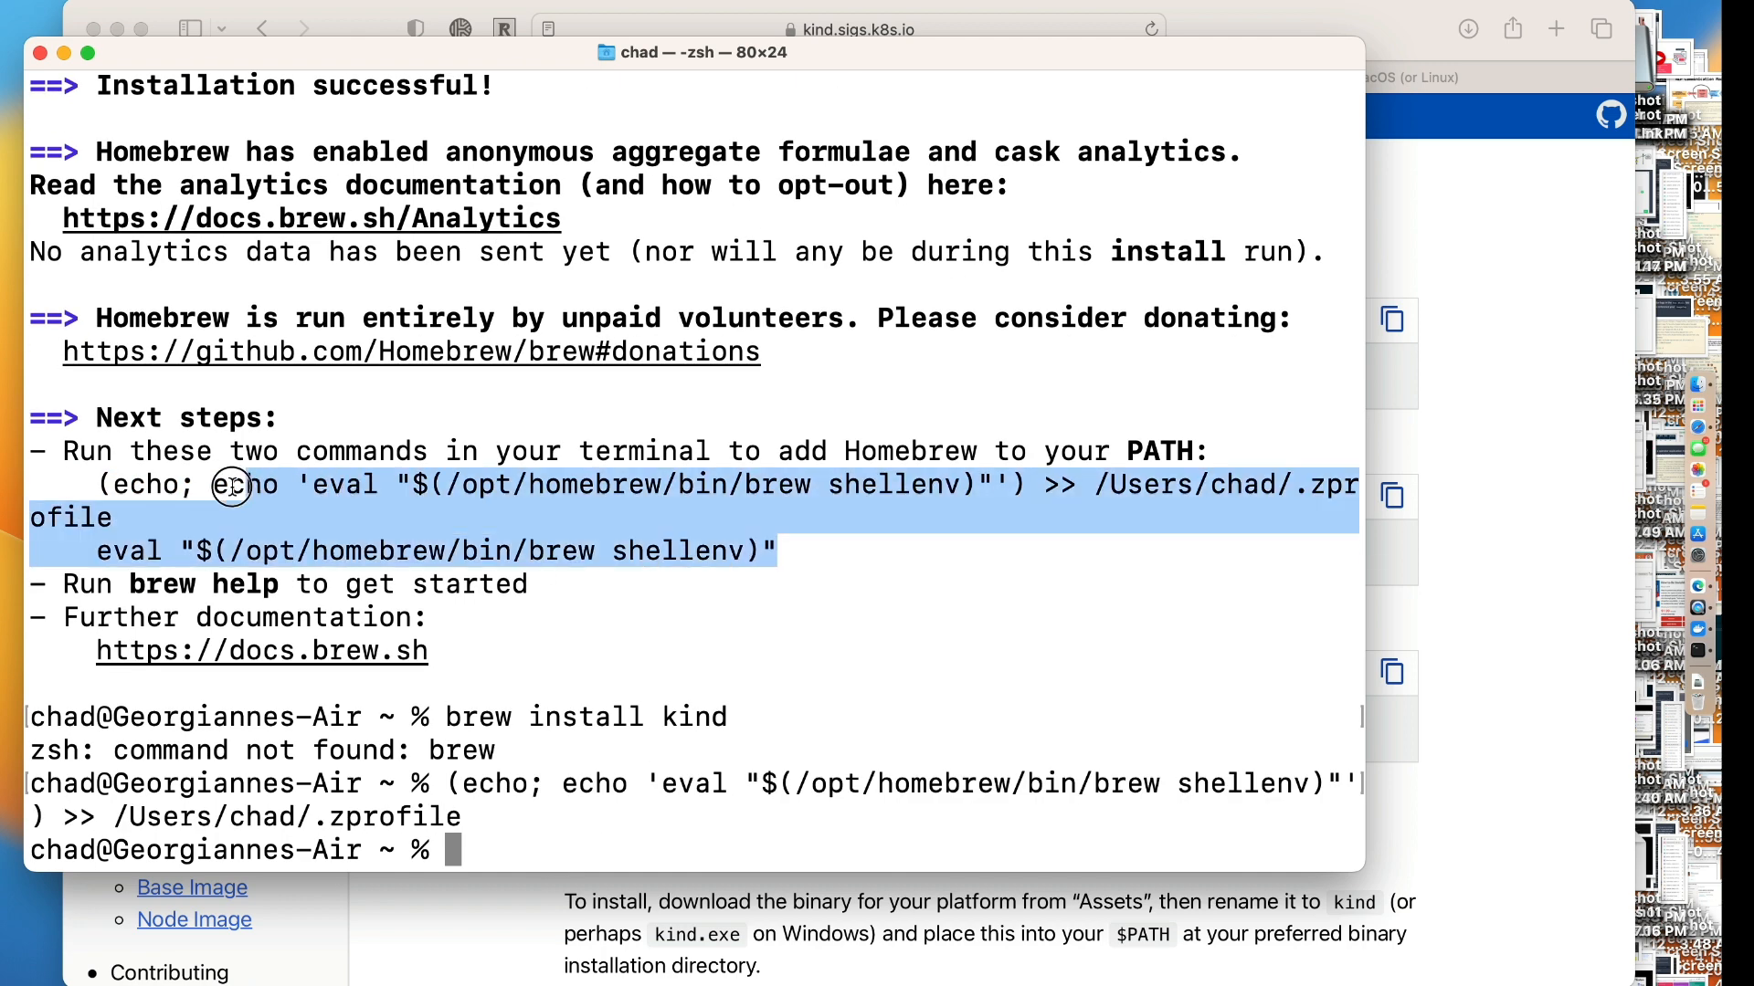
pyautogui.moveTo(106, 484)
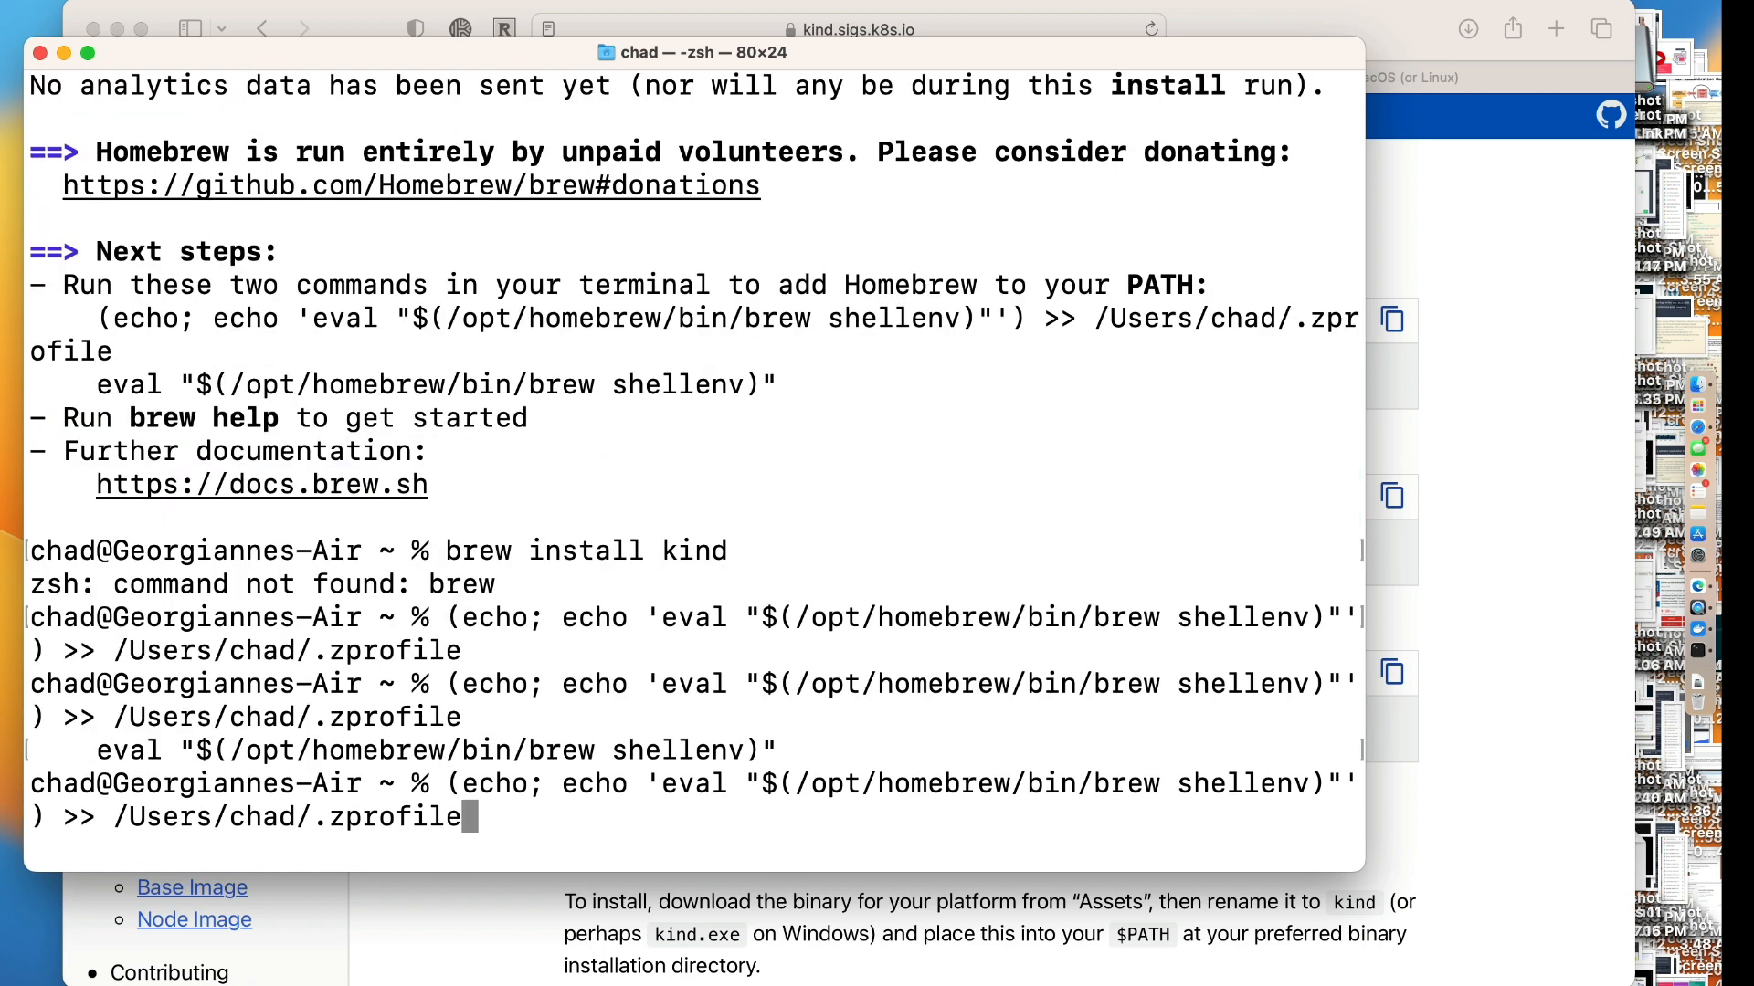
pyautogui.press('Return')
pyautogui.write('brew install kind')
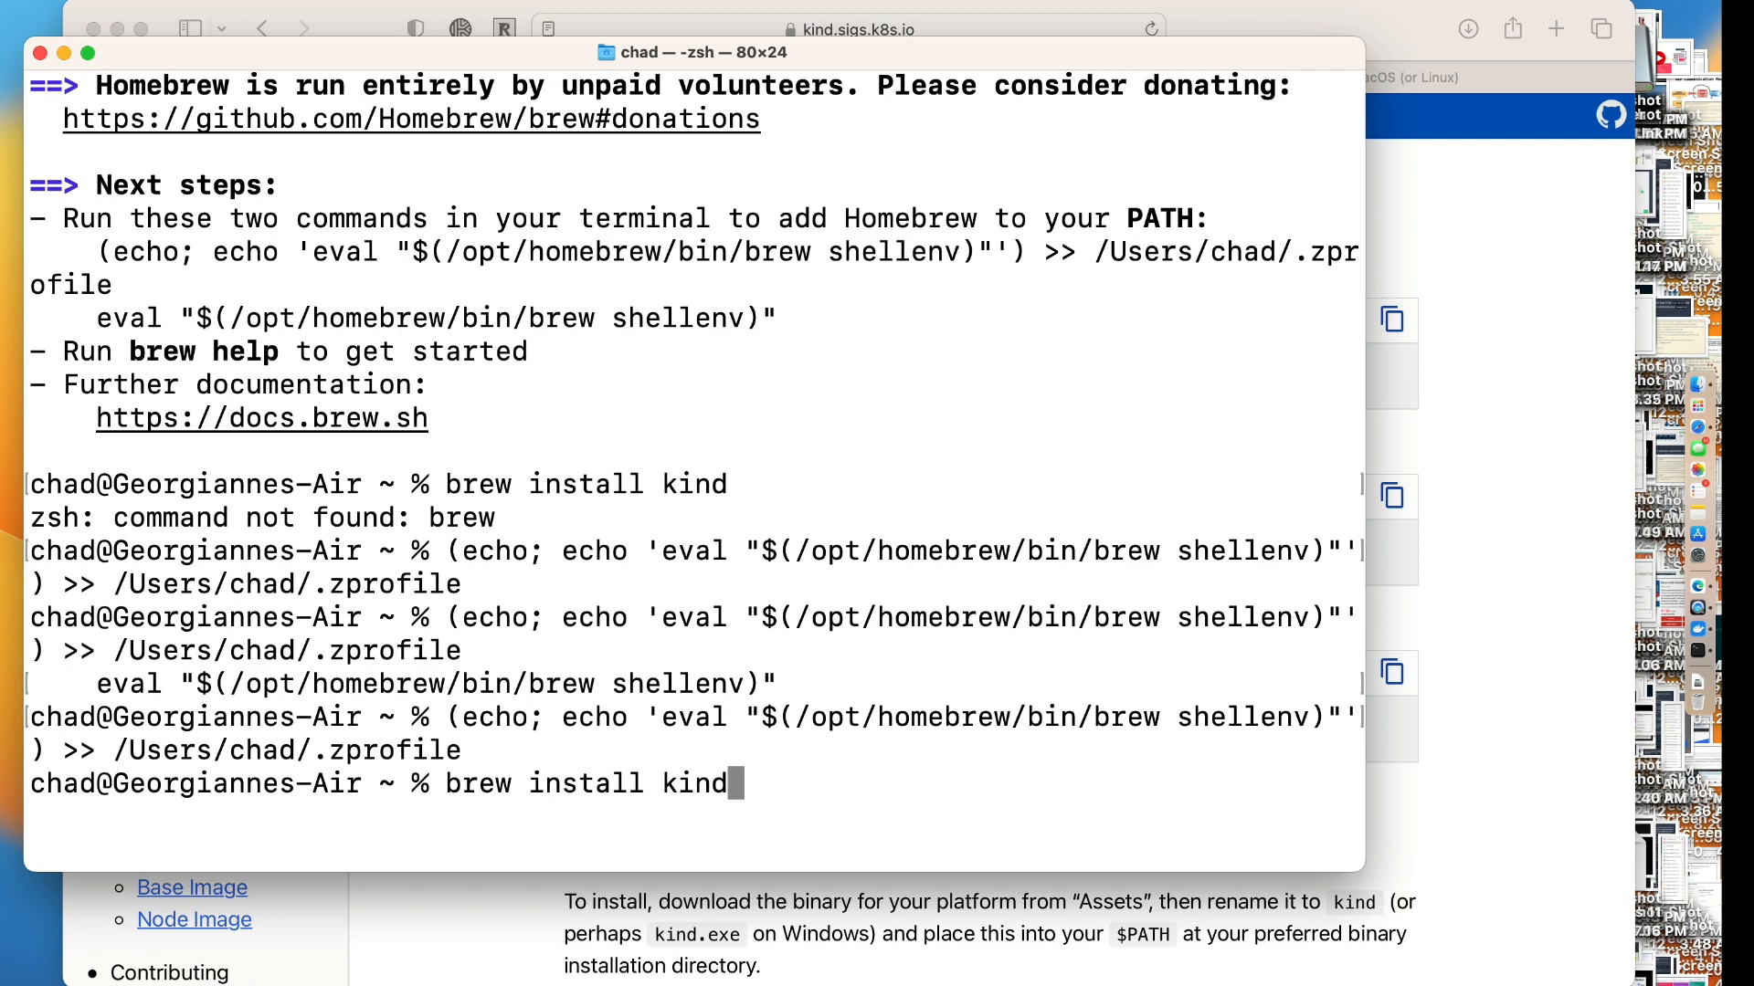
pyautogui.press('Return')
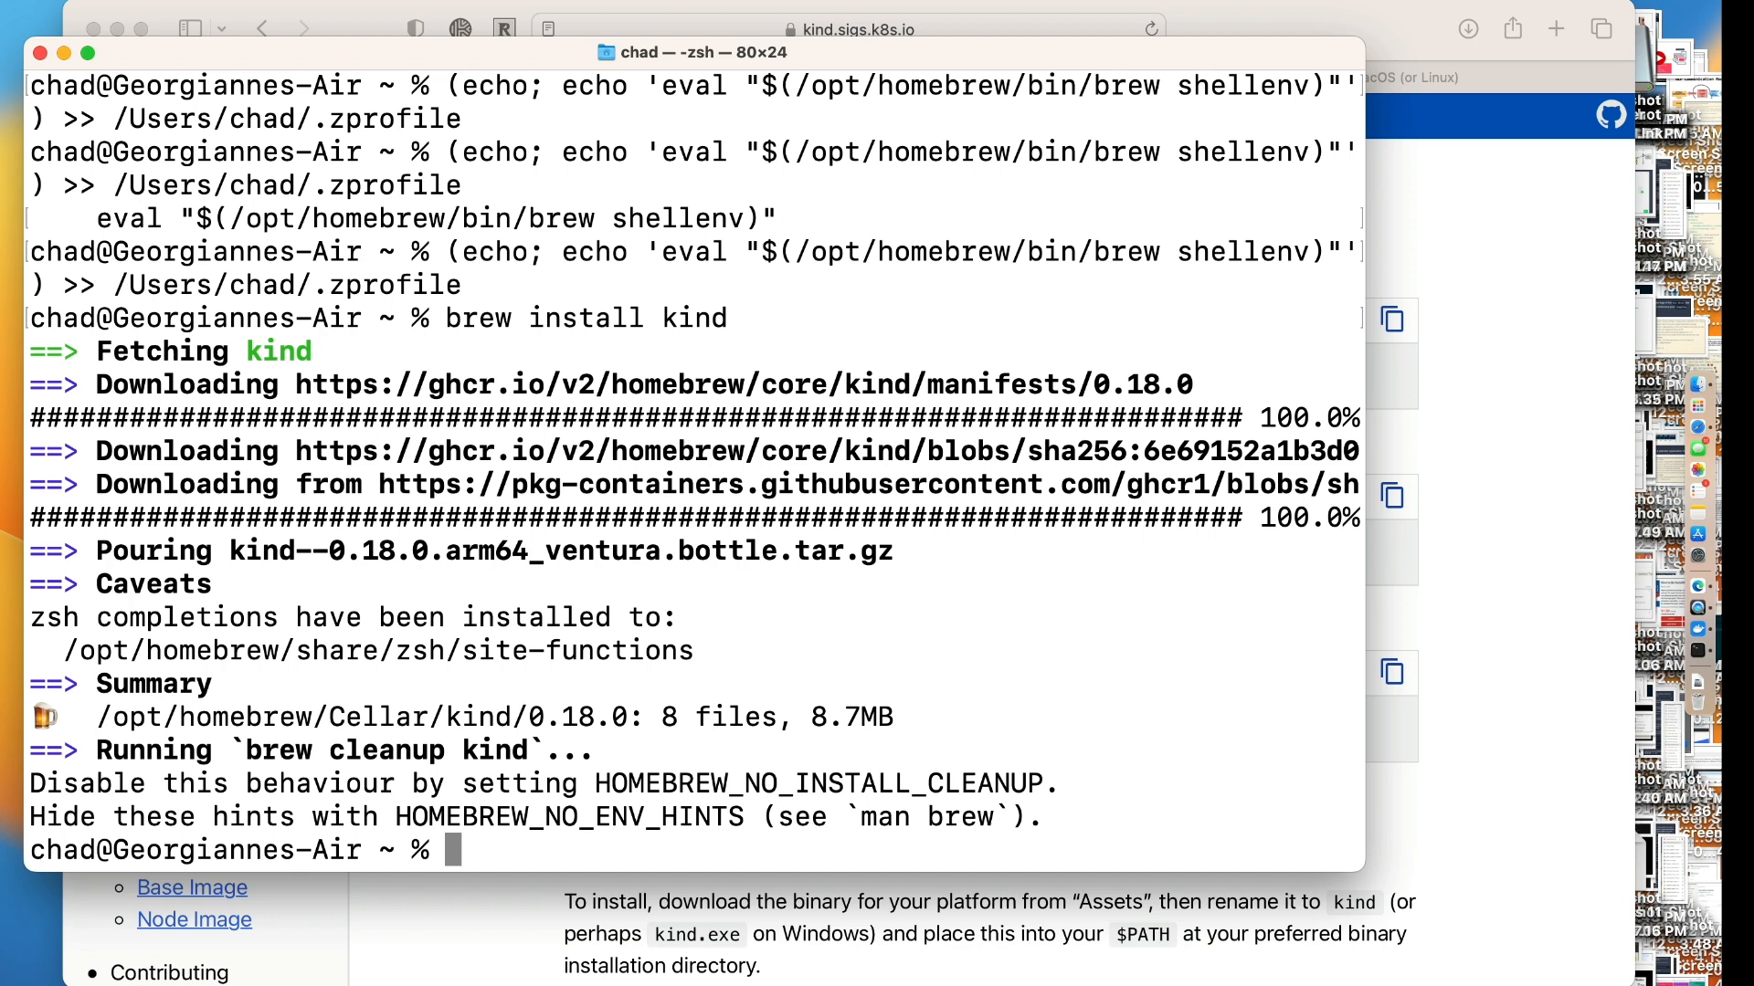
# Run 'kind create cluster' to build the 'kind' cluster with context kind-kind
pyautogui.write('kind creat')
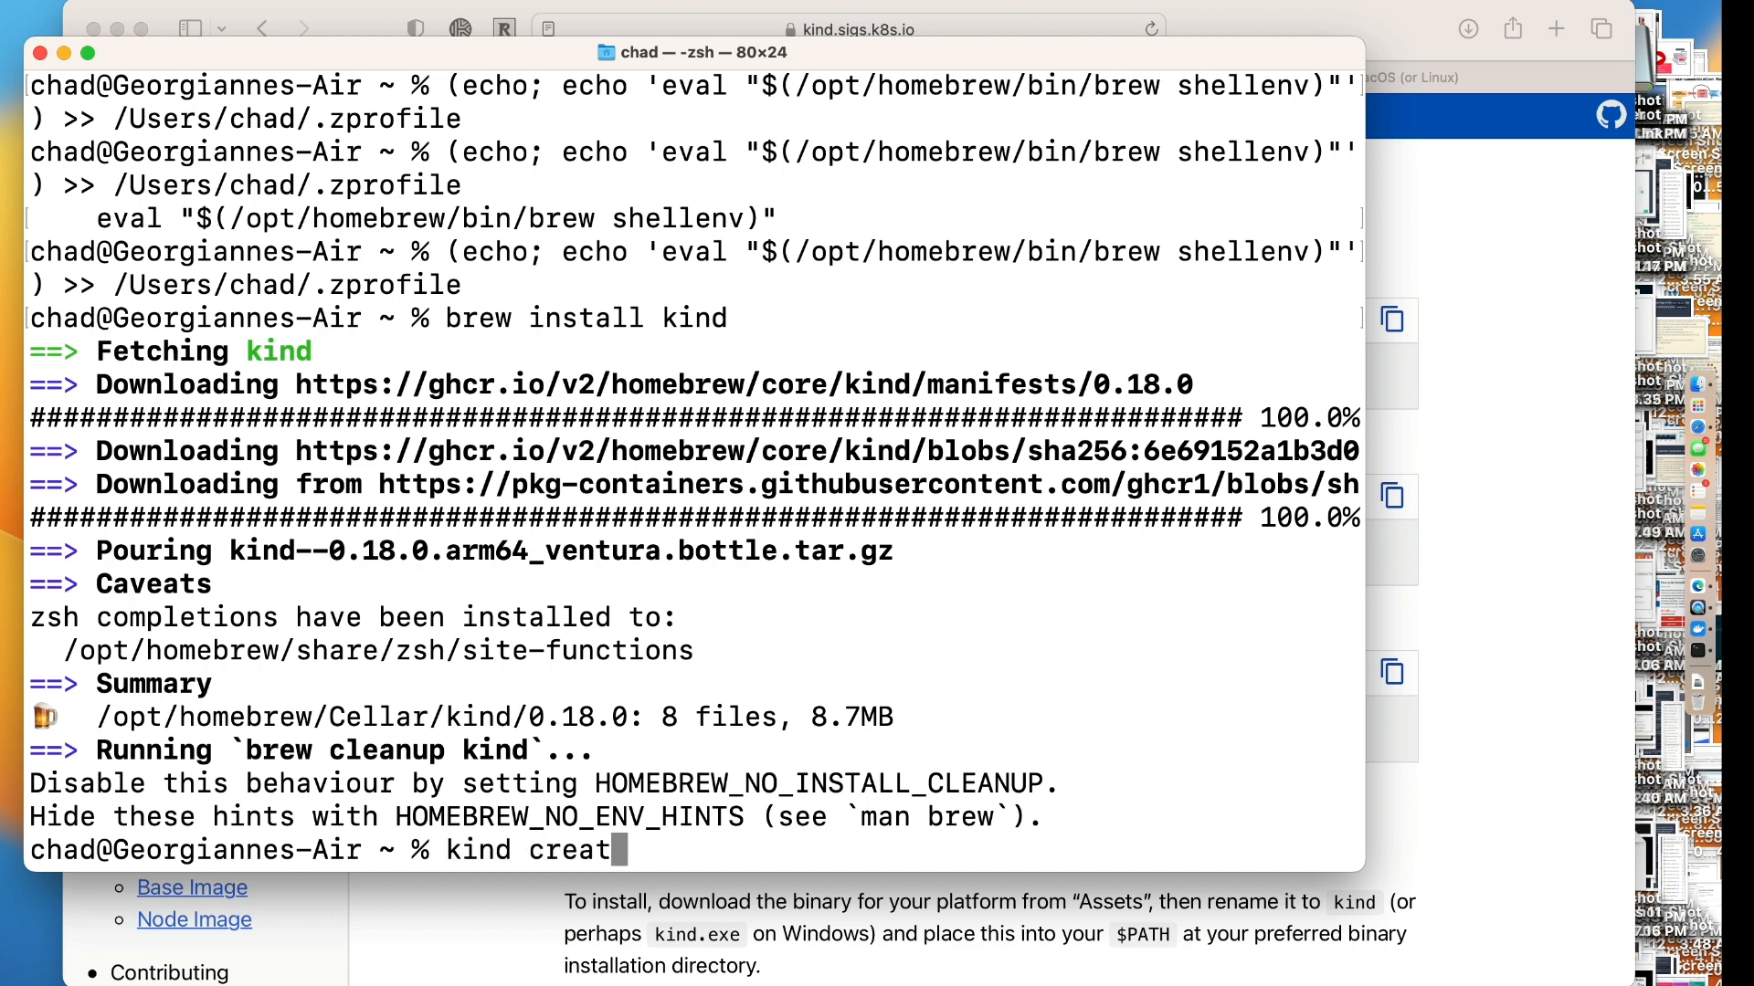
pyautogui.press('Return')
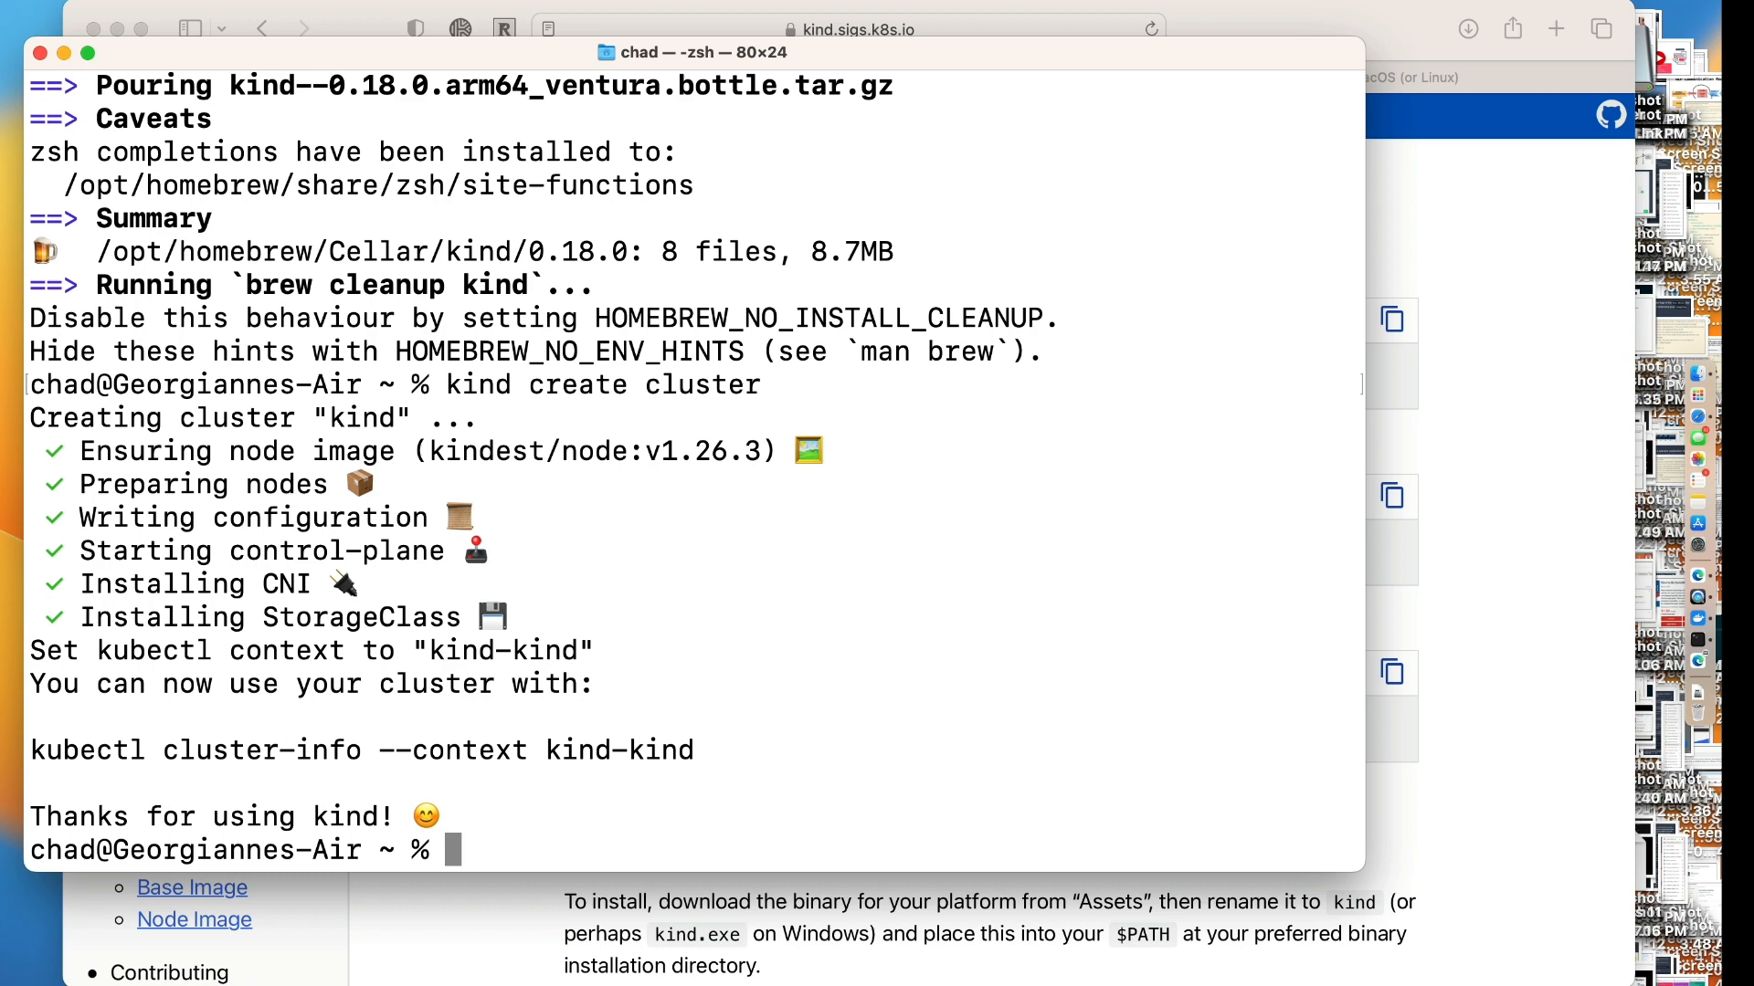
# Run 'docker ps', open a bash shell in kind-control-plane, and begin typing a kubectl command
pyautogui.write('docker ps')
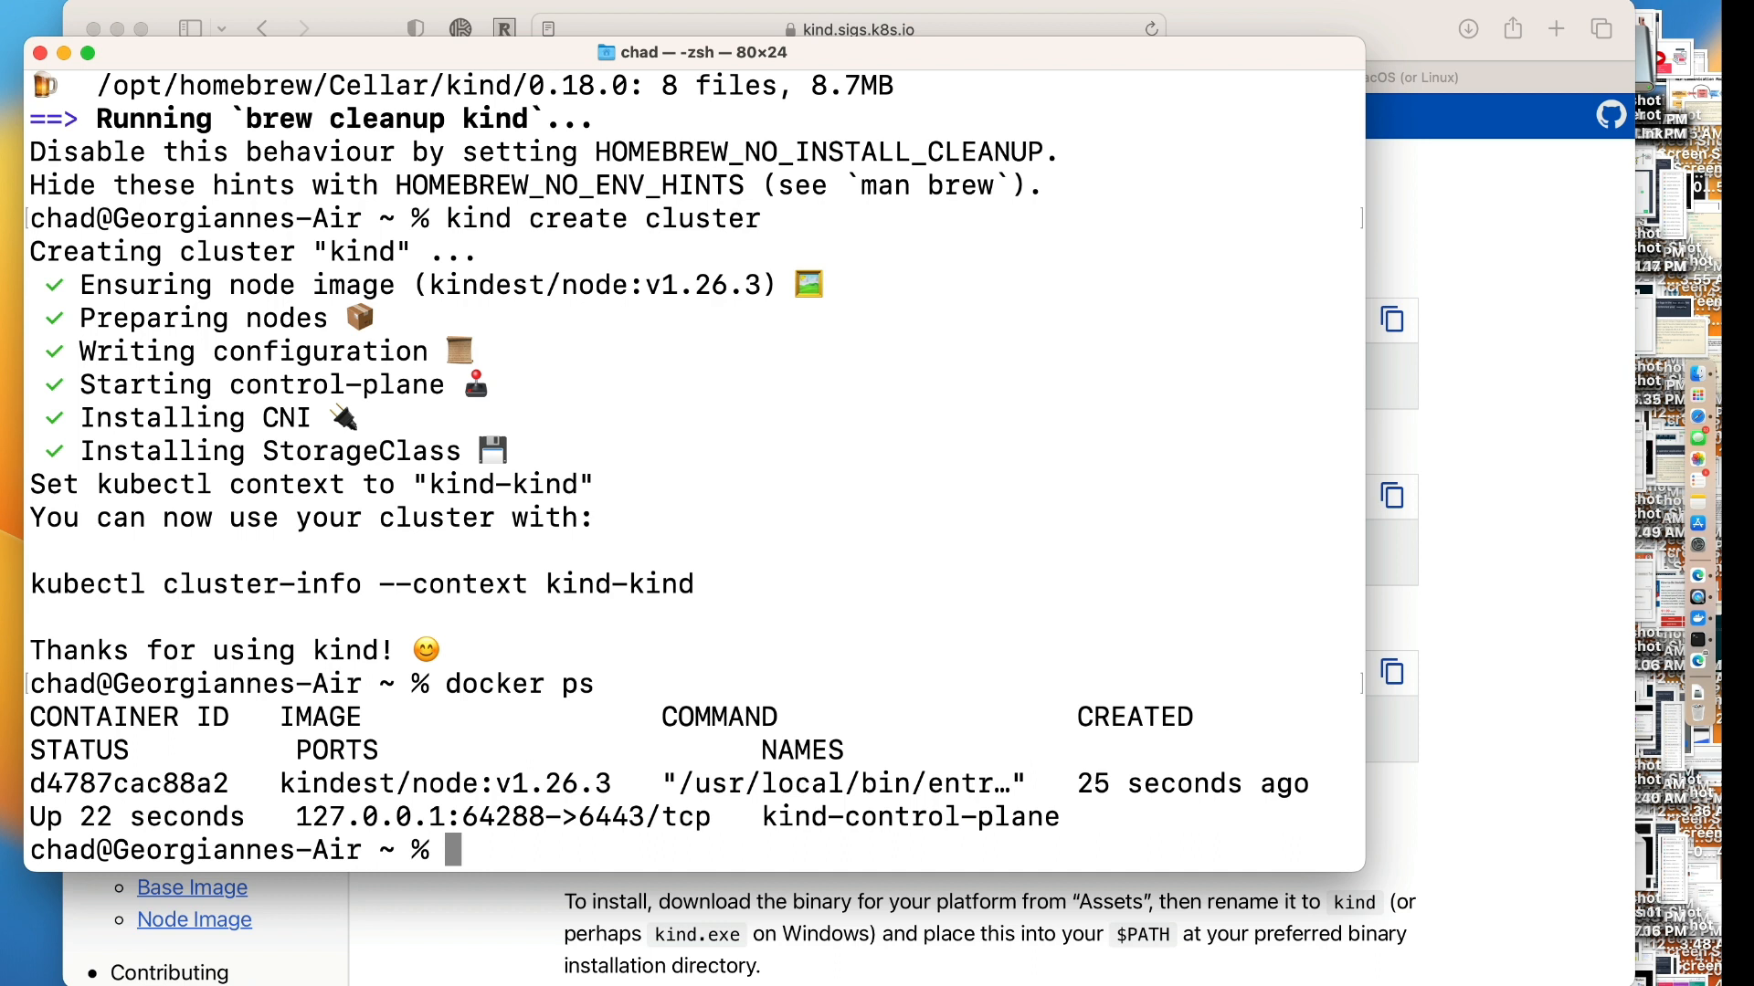
pyautogui.write('docker exec -i')
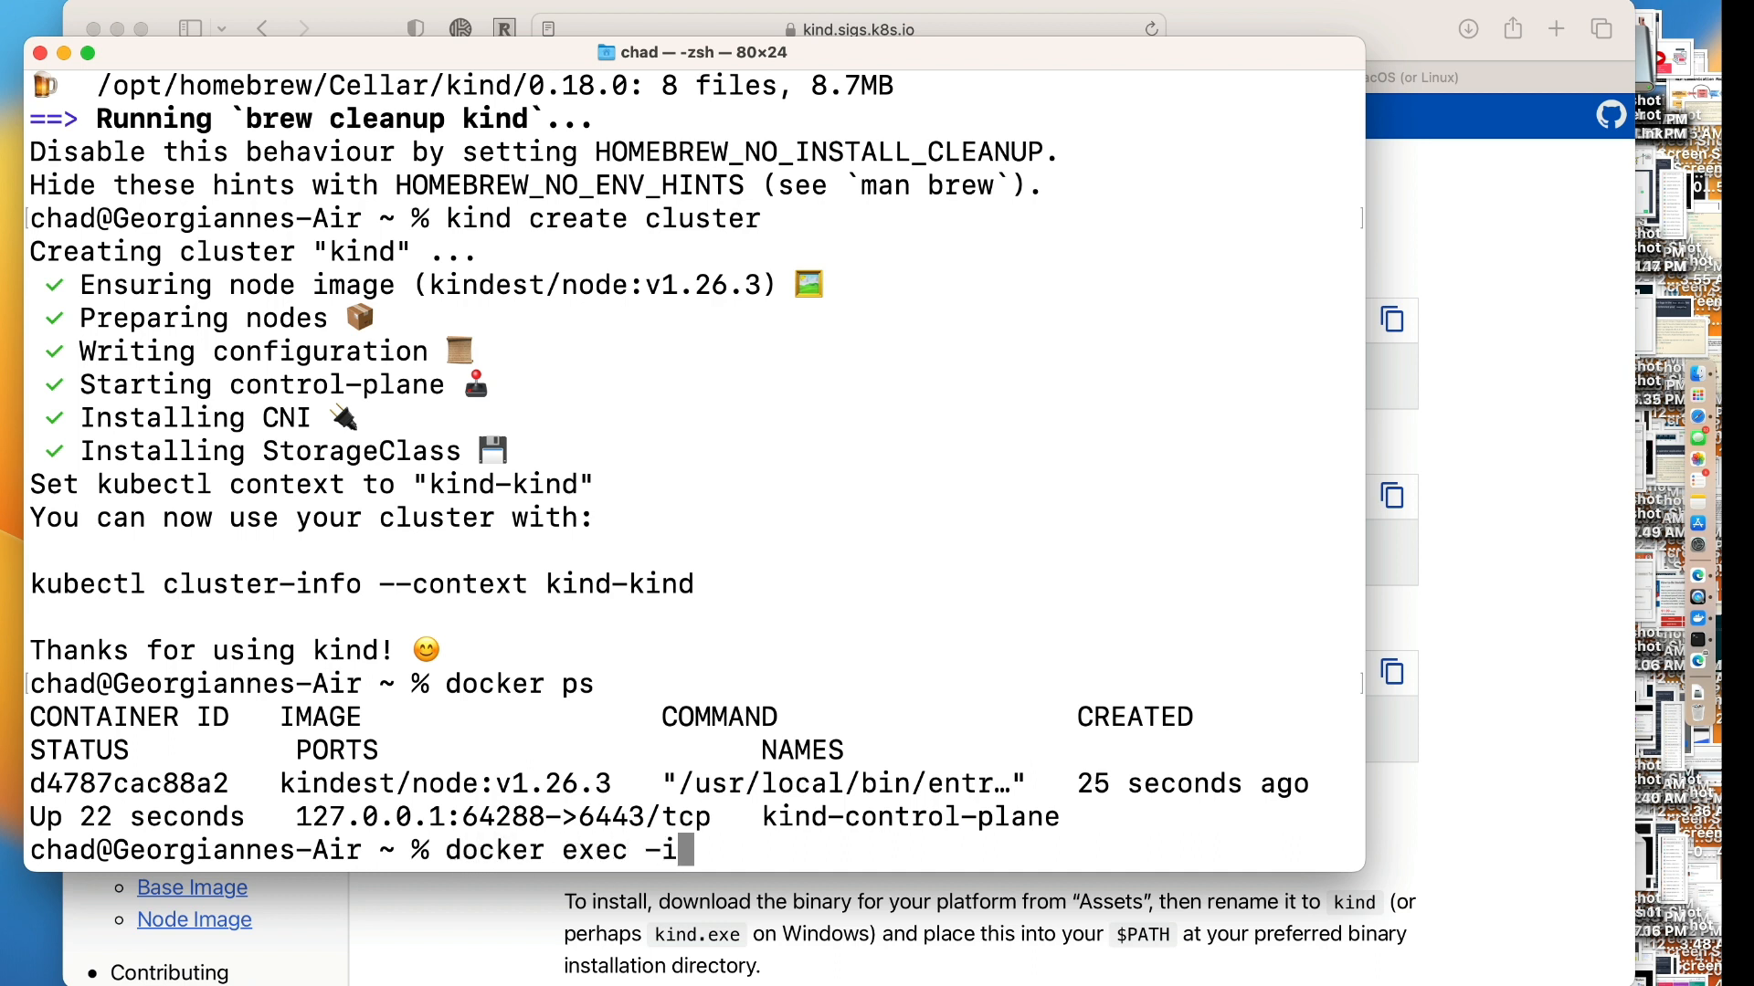
pyautogui.write('t kind')
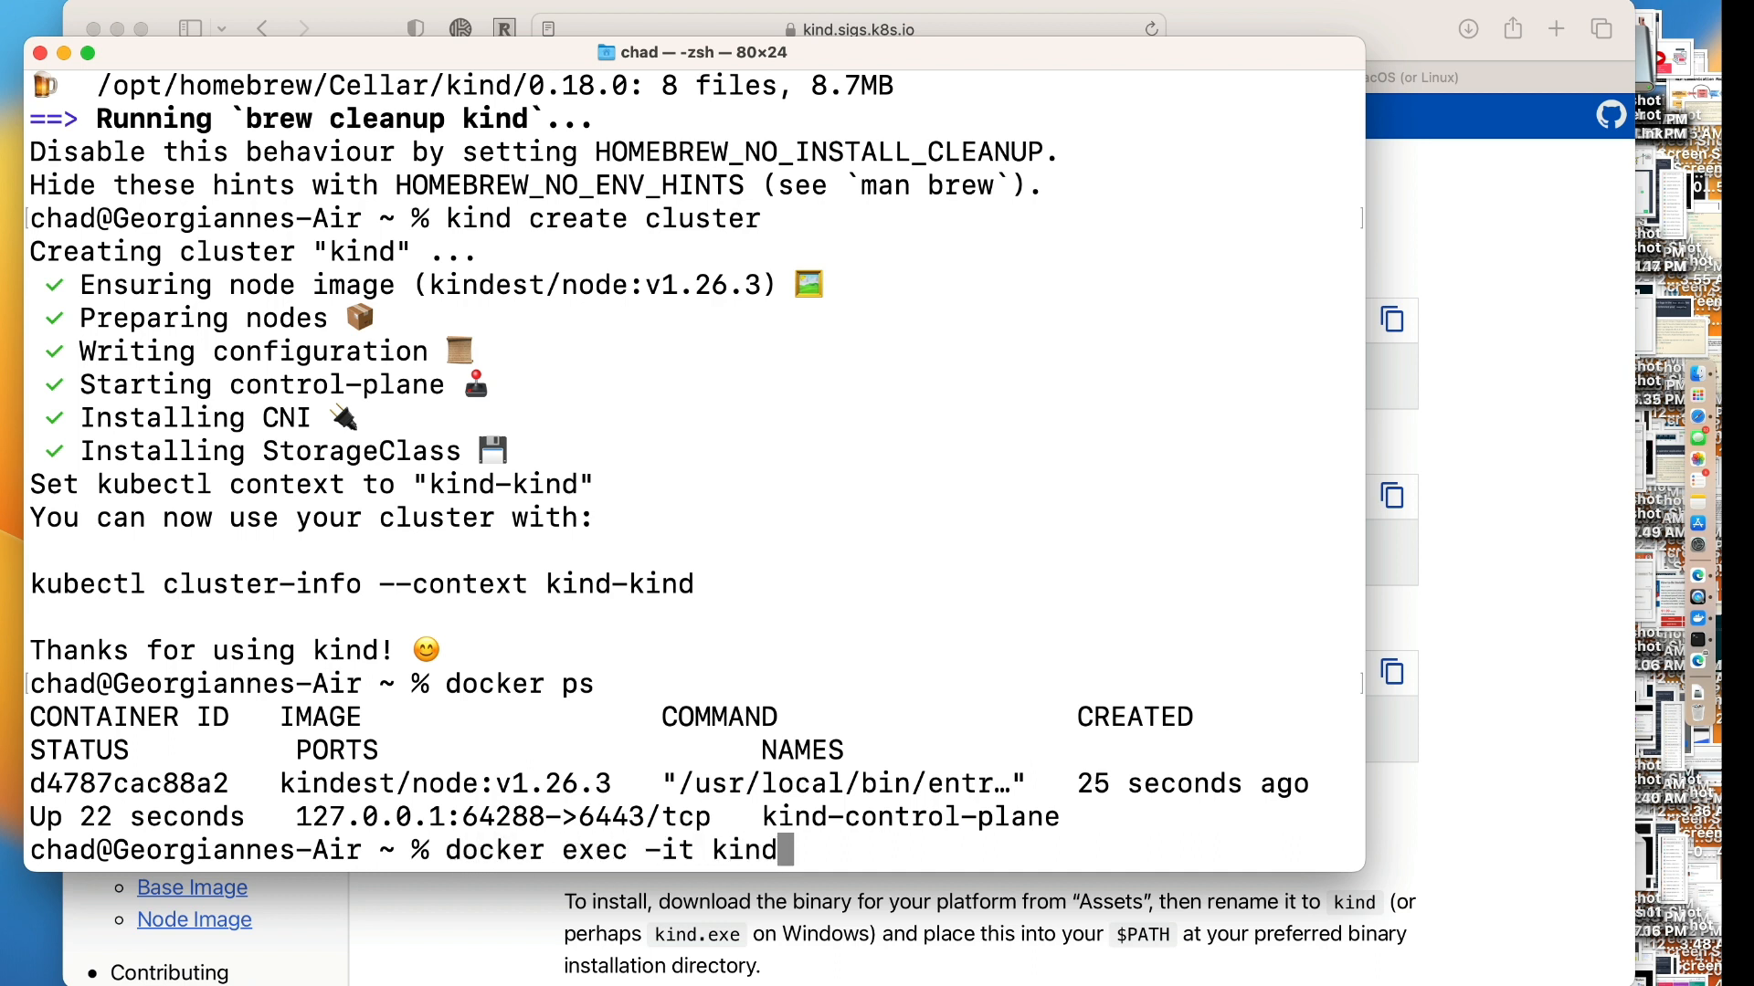
pyautogui.write('-control-pl')
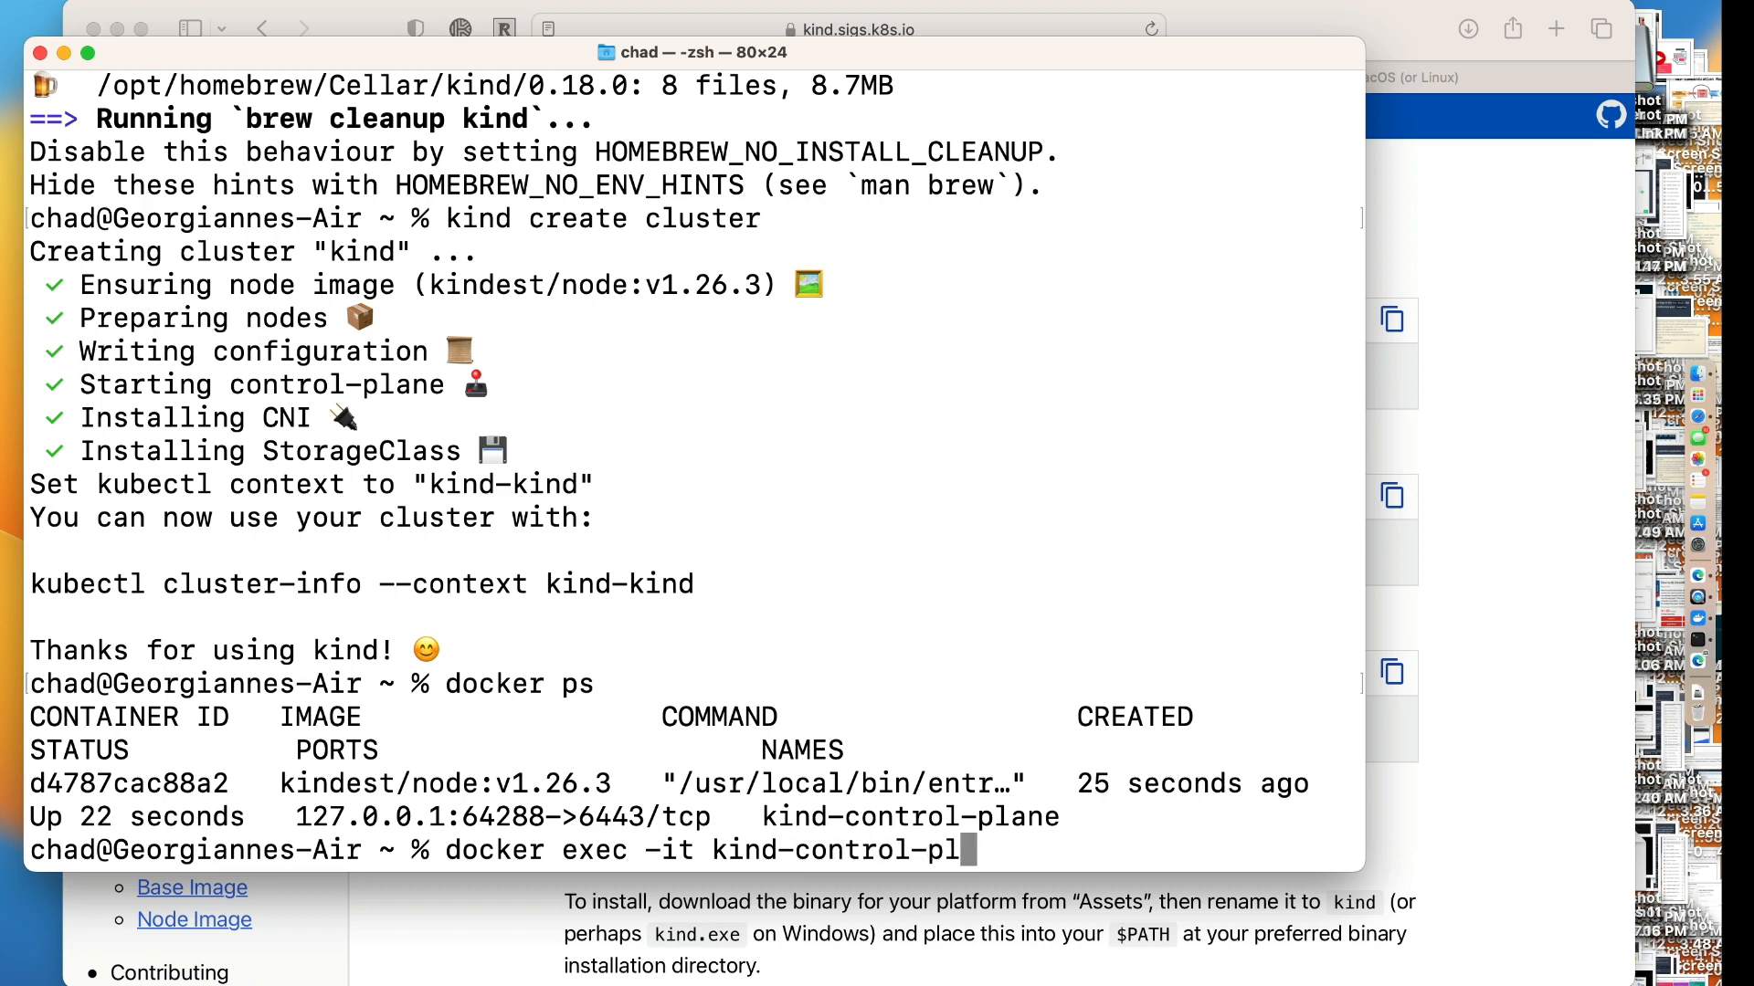
pyautogui.press('Return')
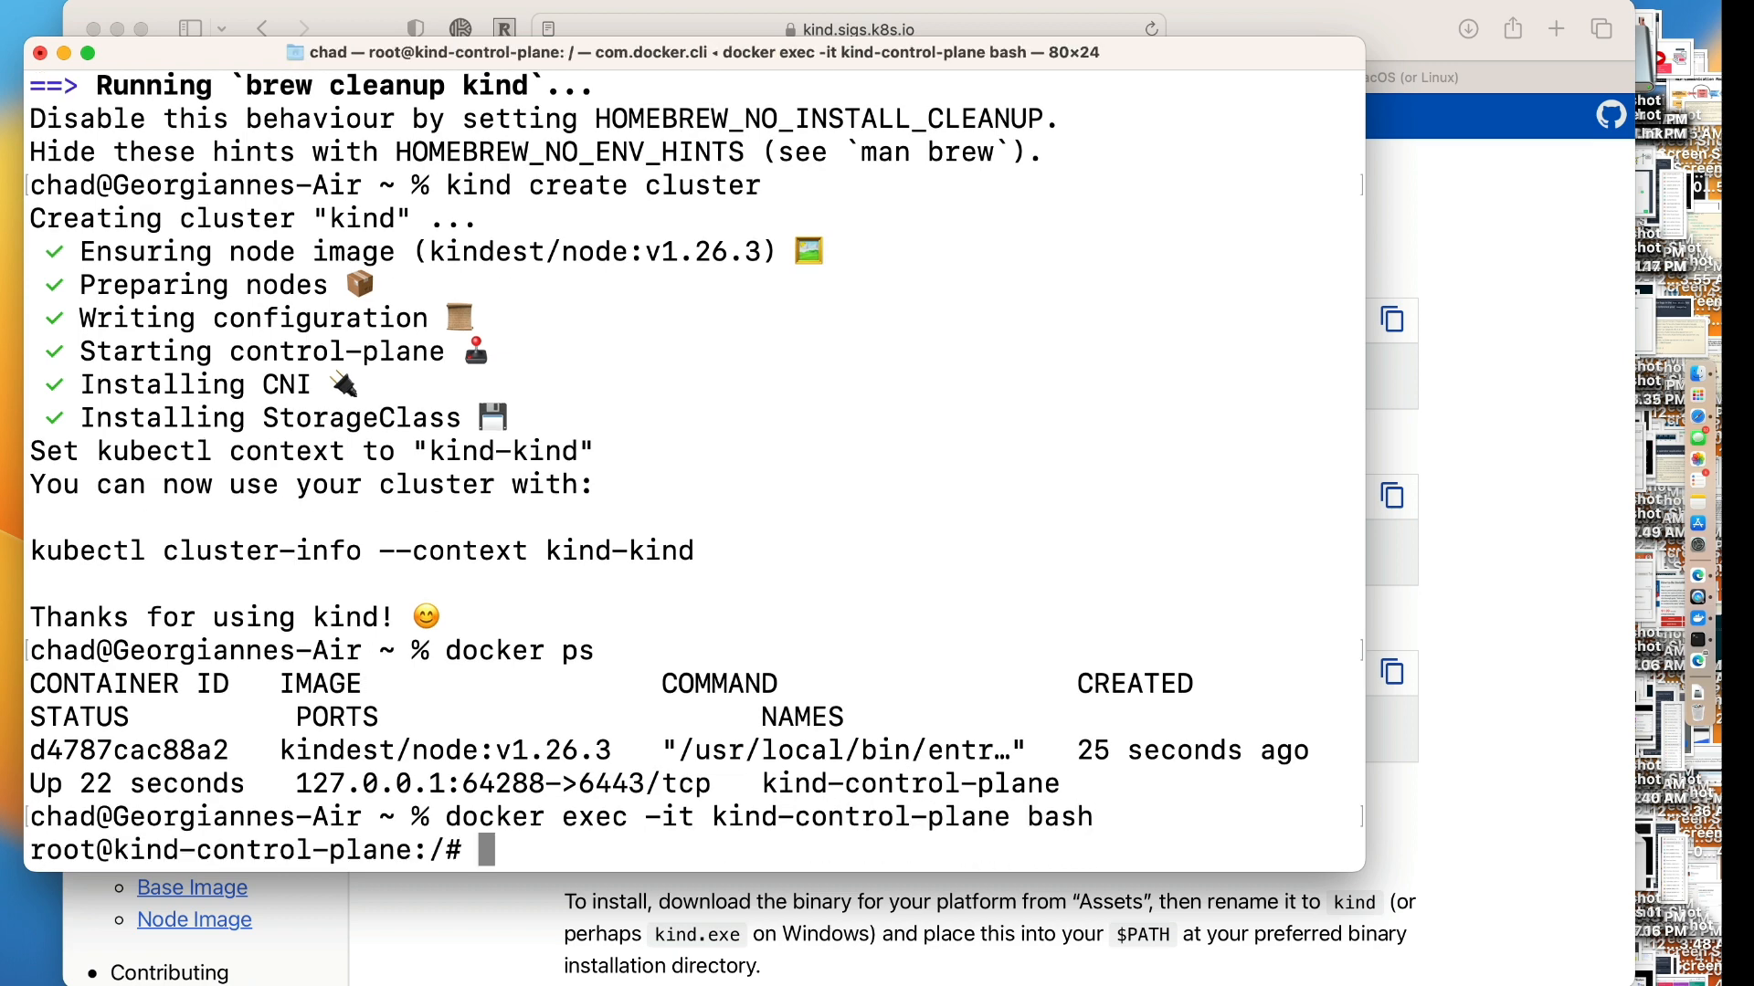
pyautogui.write('kubectl get n')
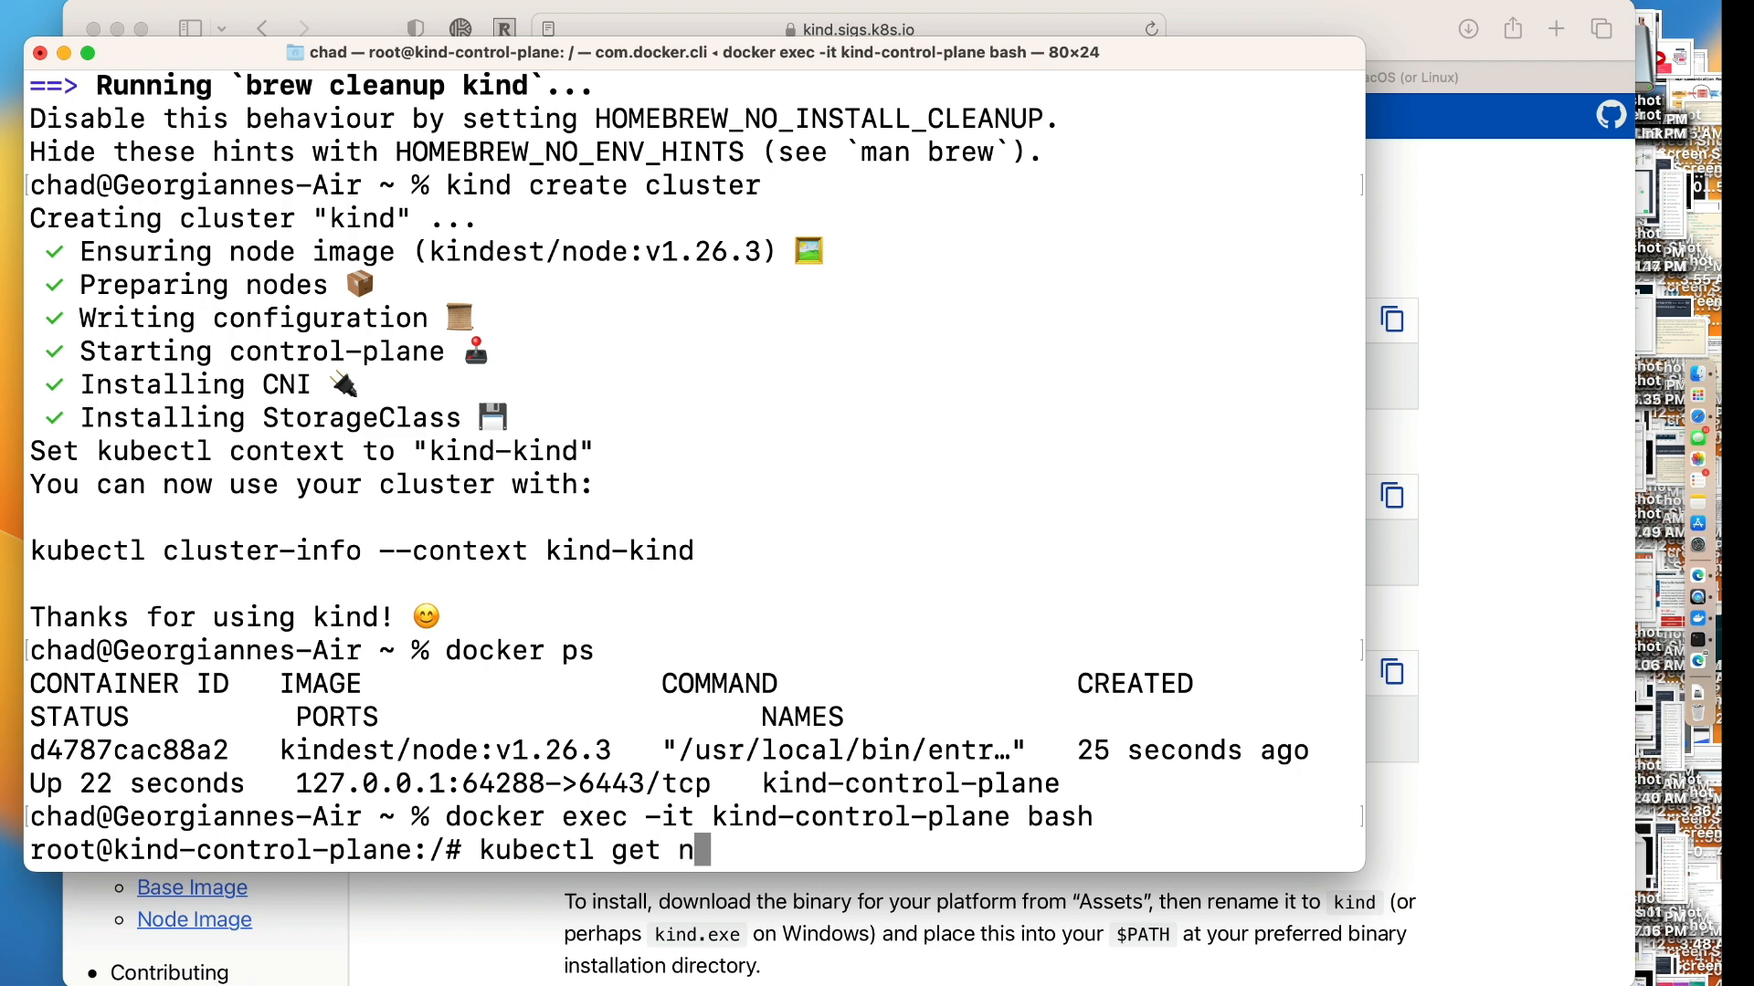